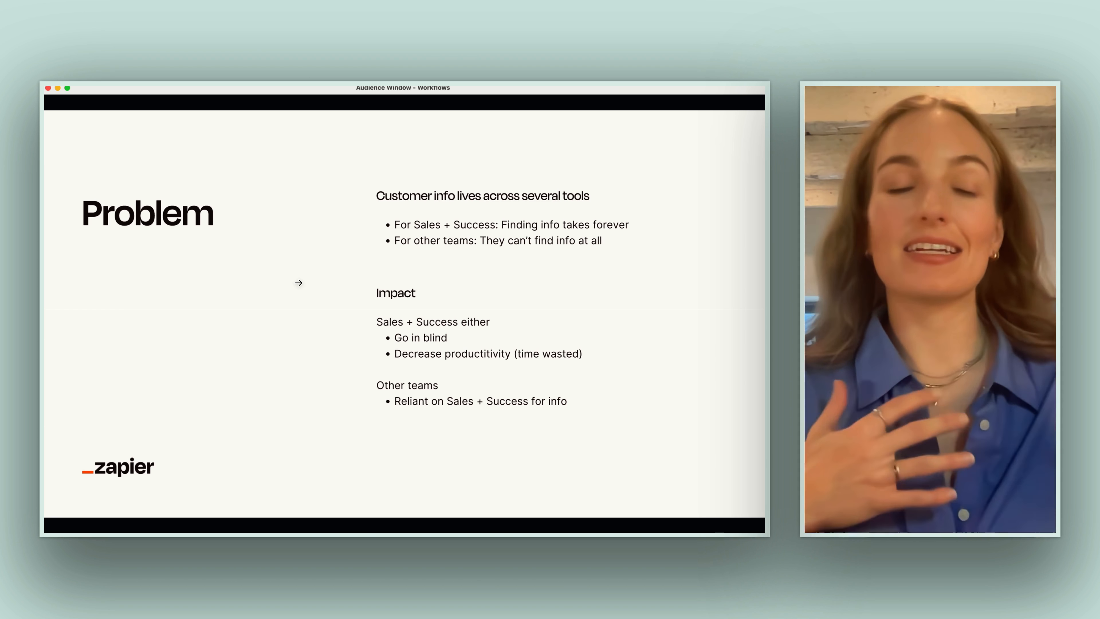
Step: Advance past the Problem slide about customer info spread across tools and switch to Slack
click(298, 284)
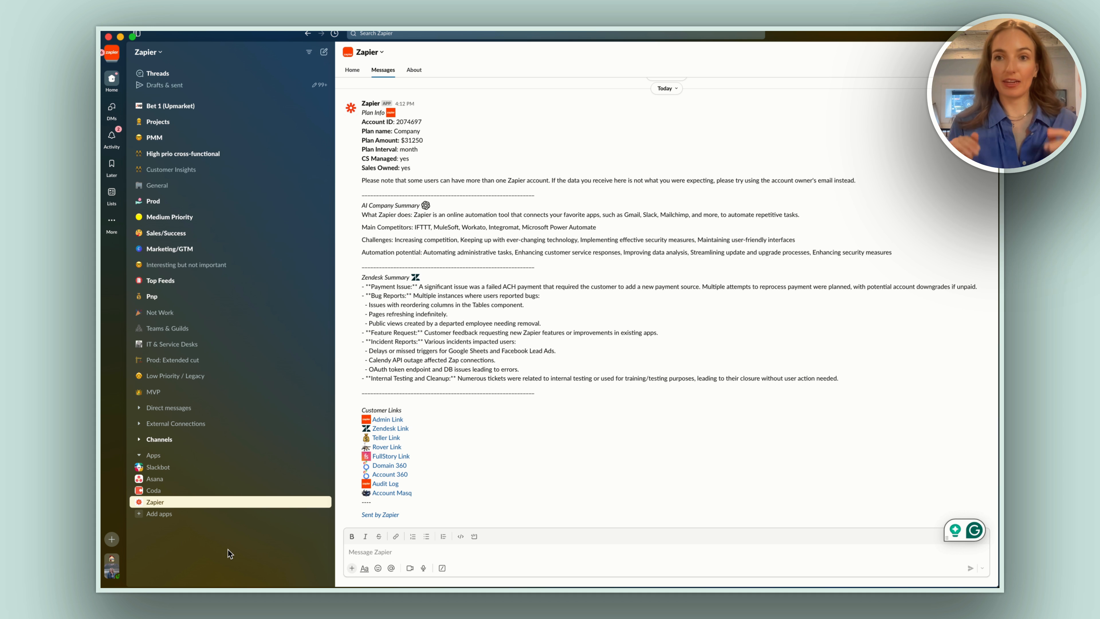
Step: Run the /elookup slash command for customer 'daniel' in the Zapier app conversation
text(/)
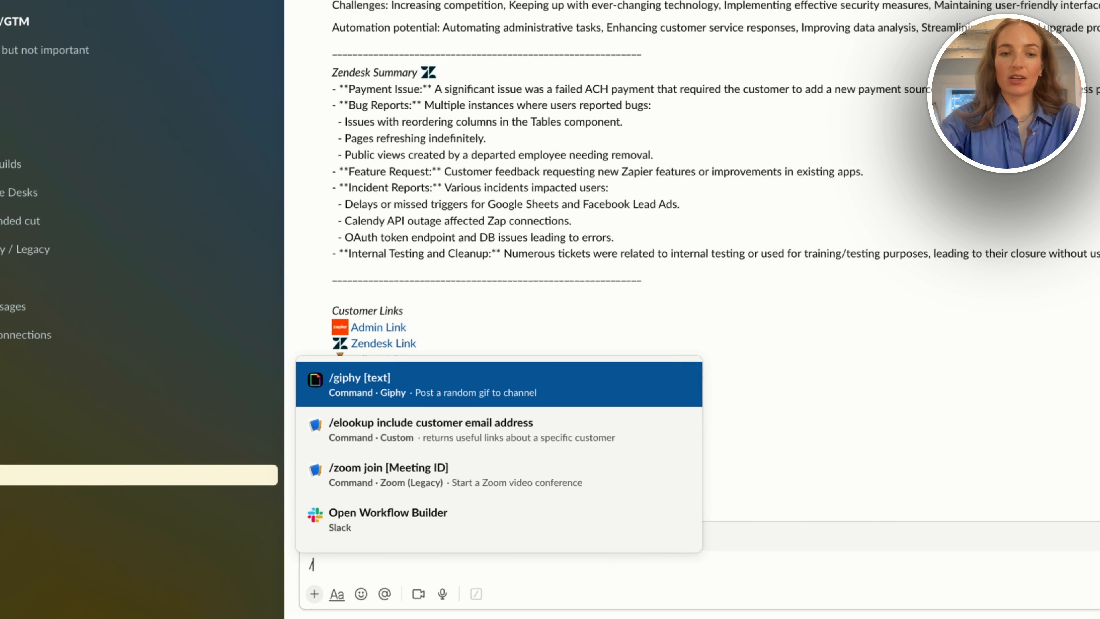
text(elookup daniel)
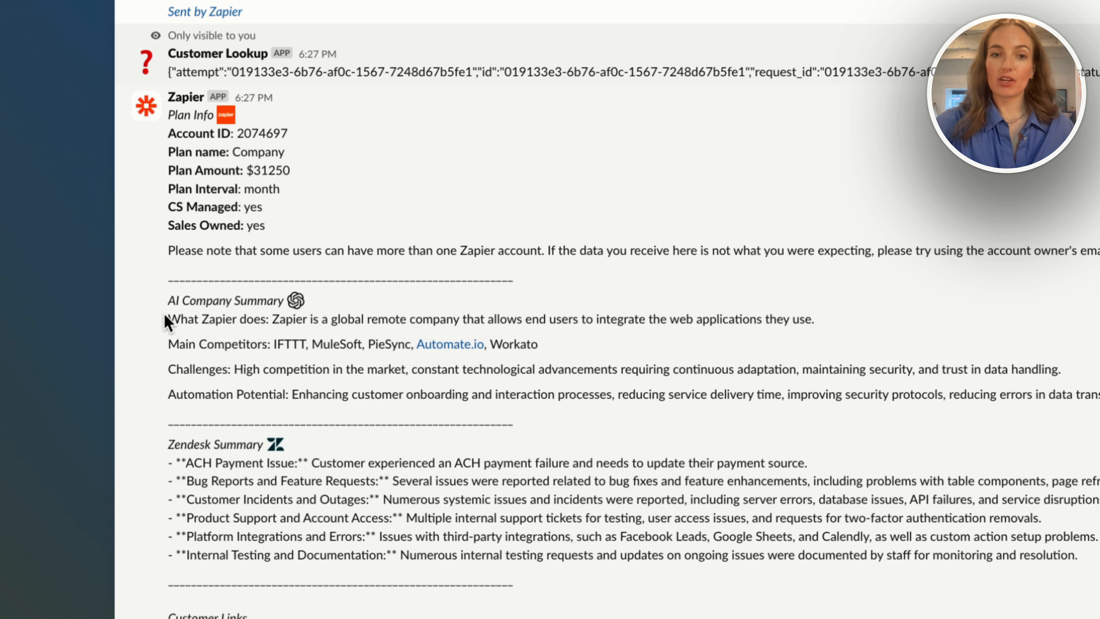
scroll(down, 3)
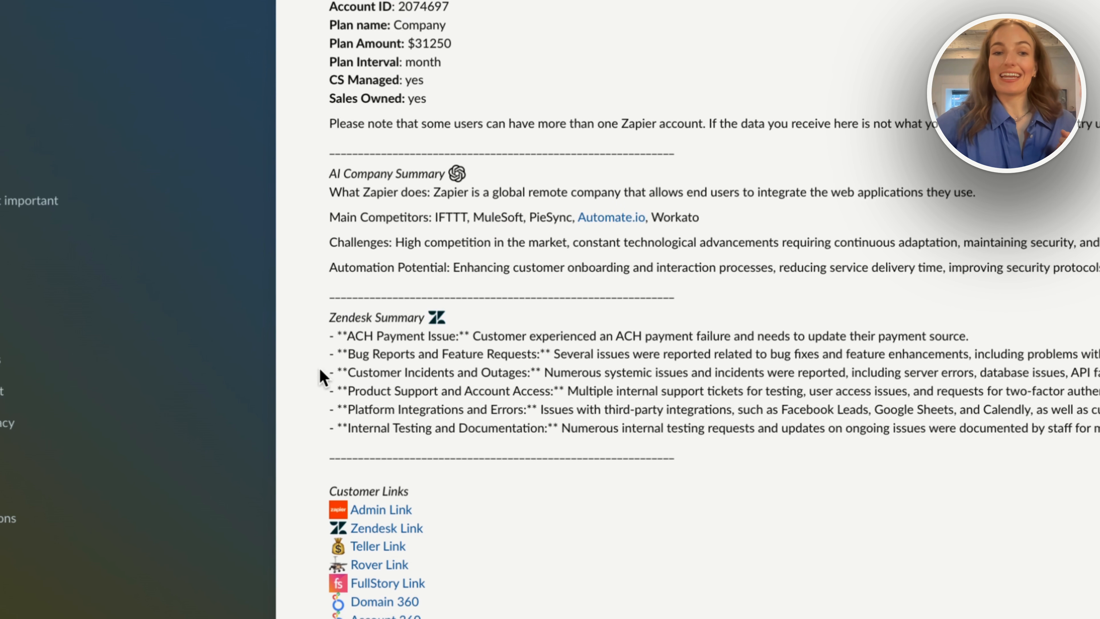
scroll(down, 3)
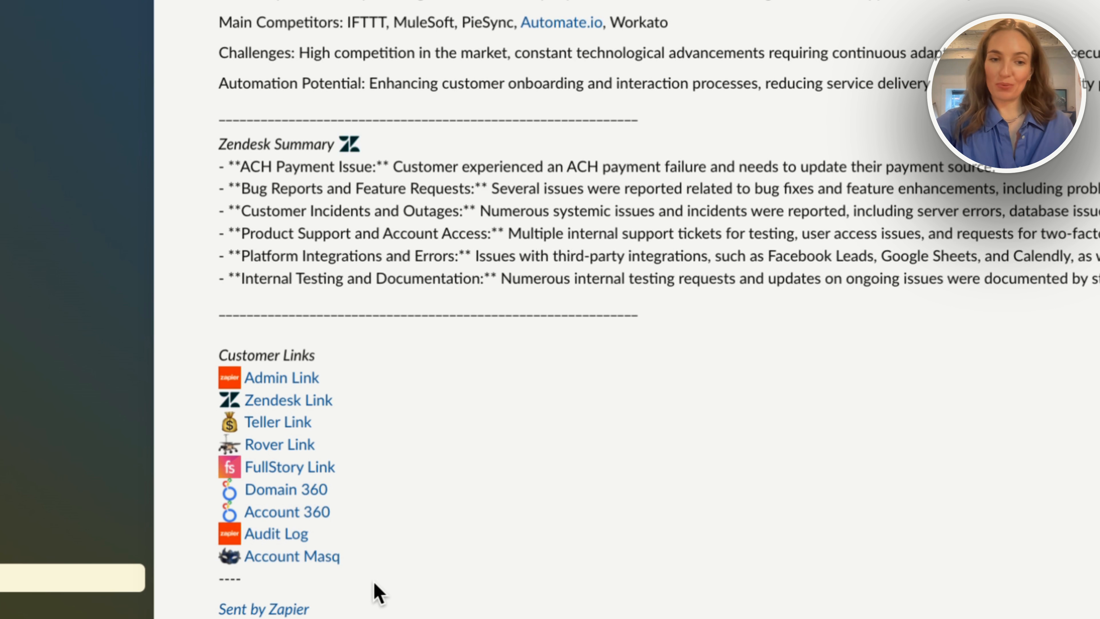
mouse_move(340, 584)
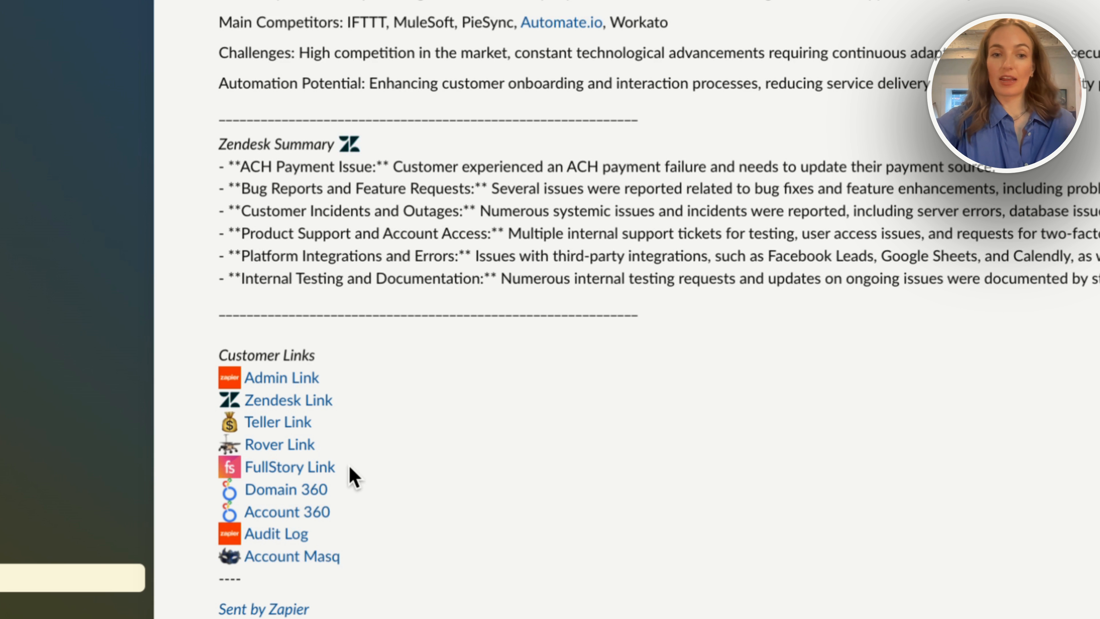
mouse_move(343, 409)
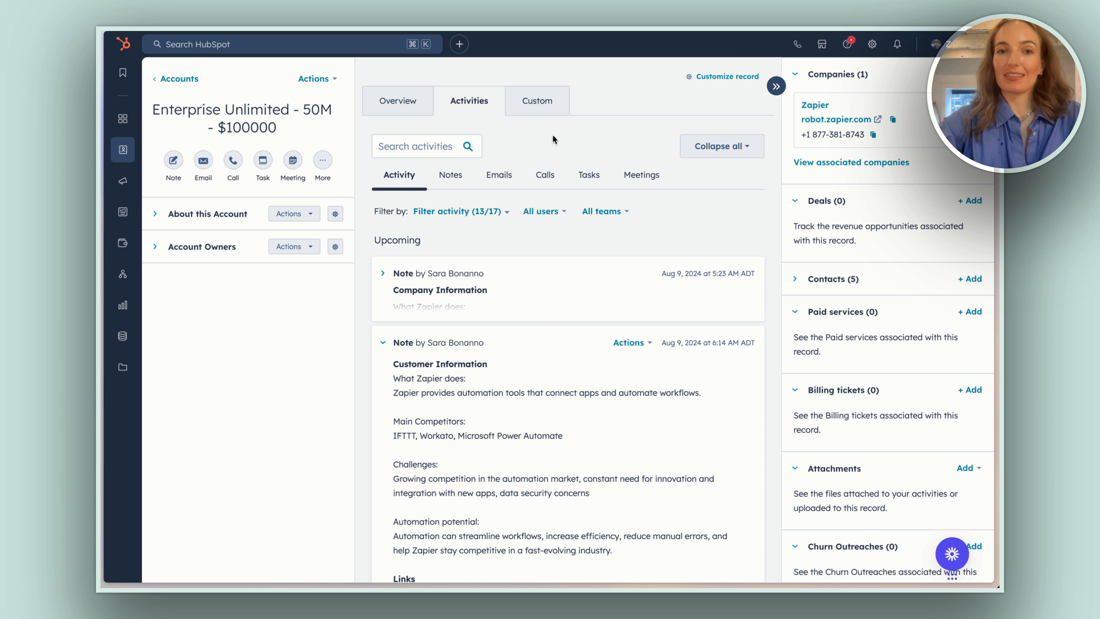
Step: Run 'Look it up!' on the Elookup custom card for the Enterprise Unlimited account, then return to Activities
click(536, 100)
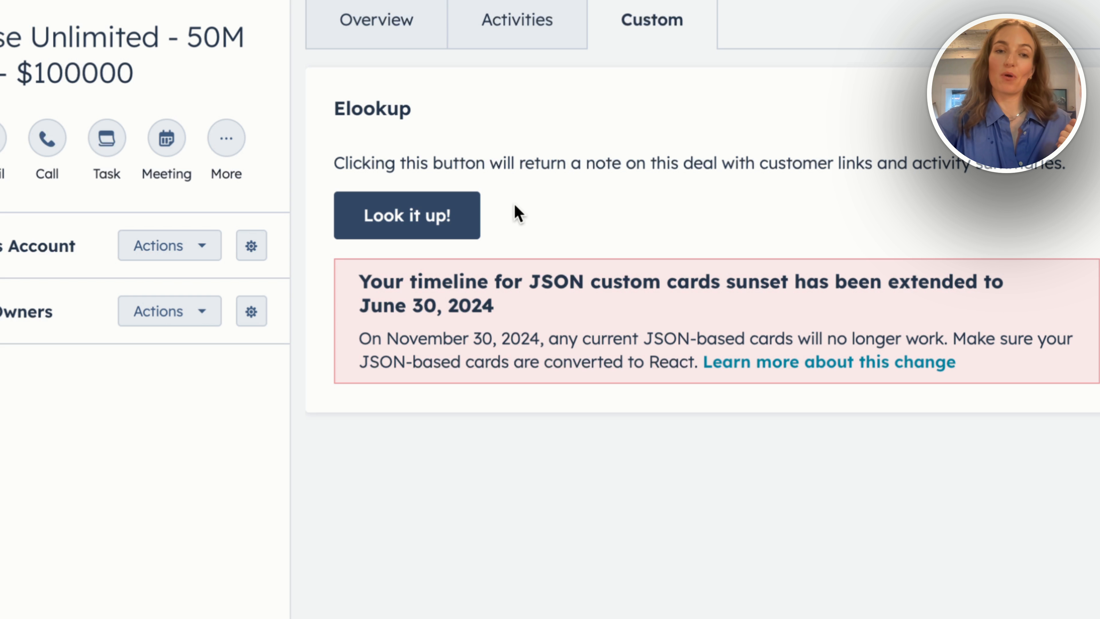
click(407, 215)
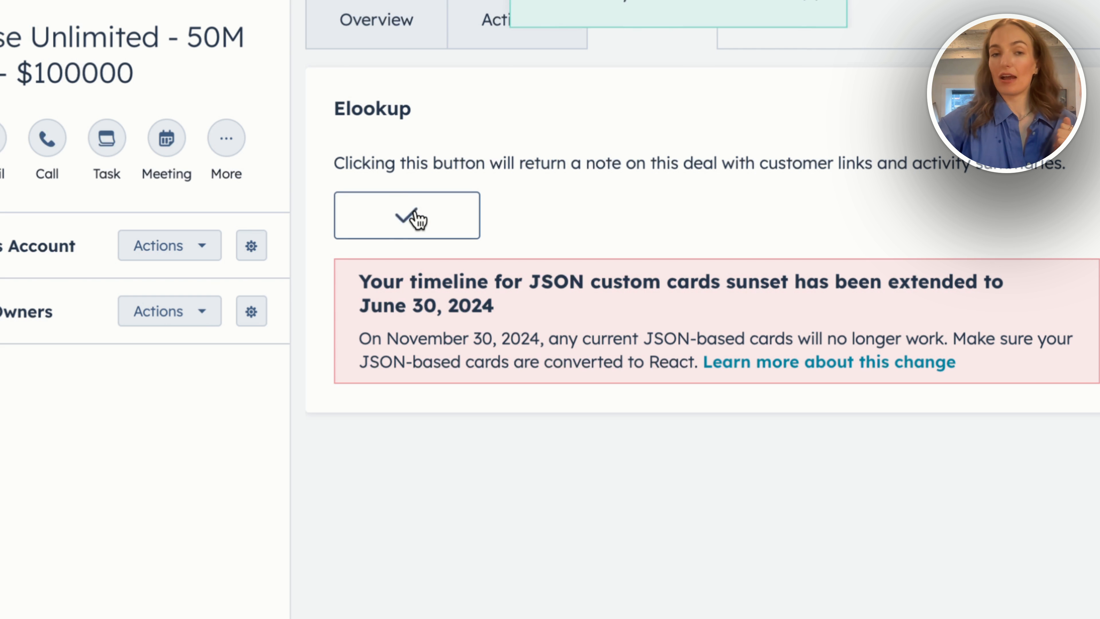
click(407, 215)
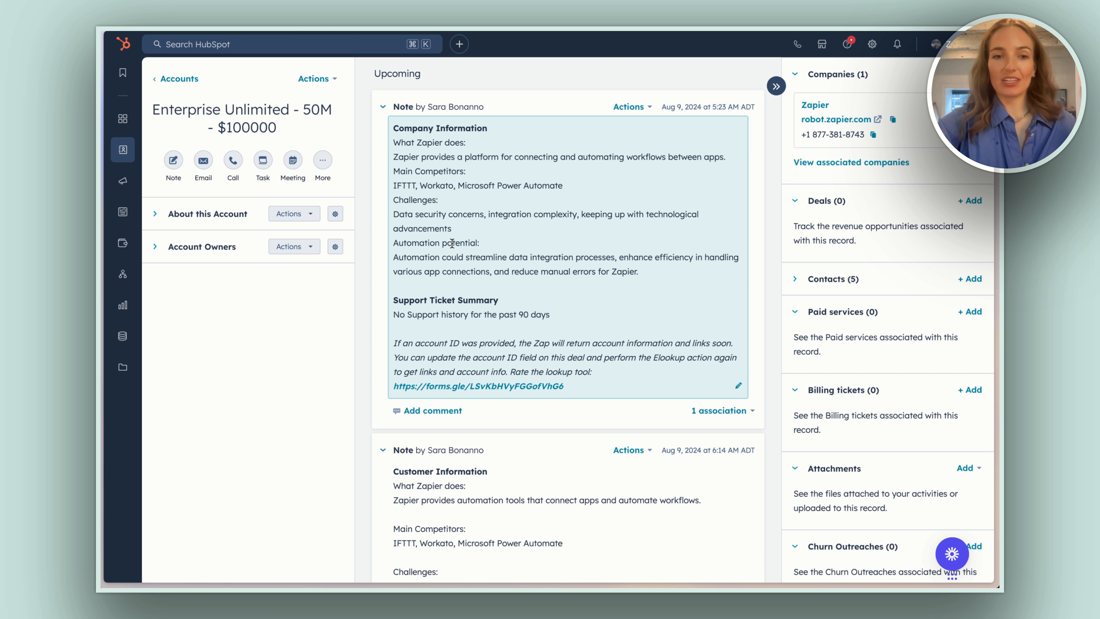
scroll(down, 3)
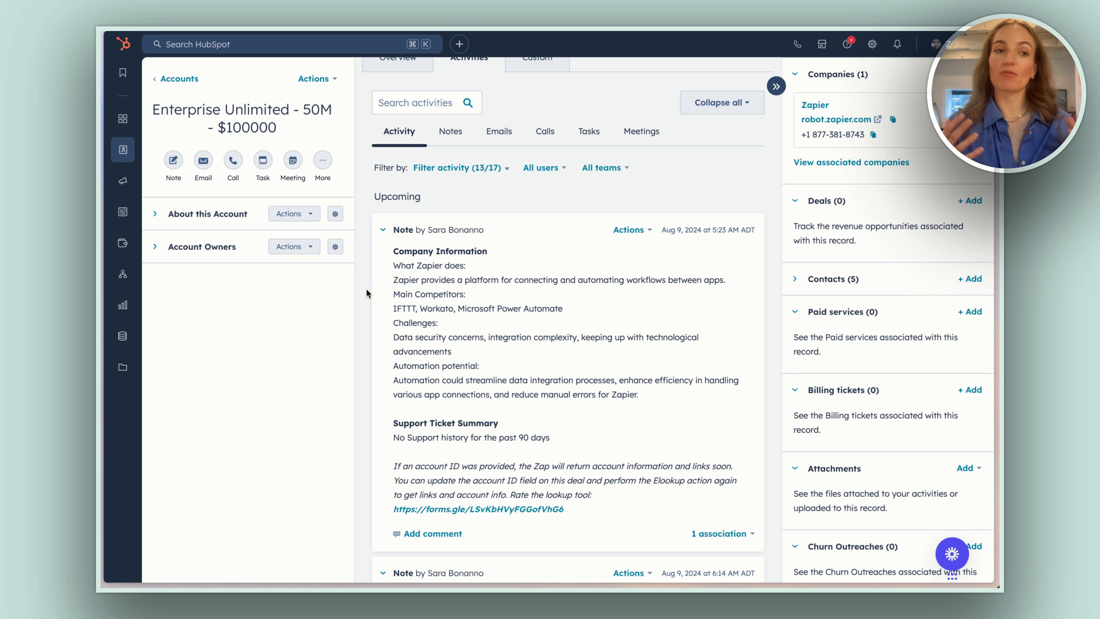
scroll(down, 3)
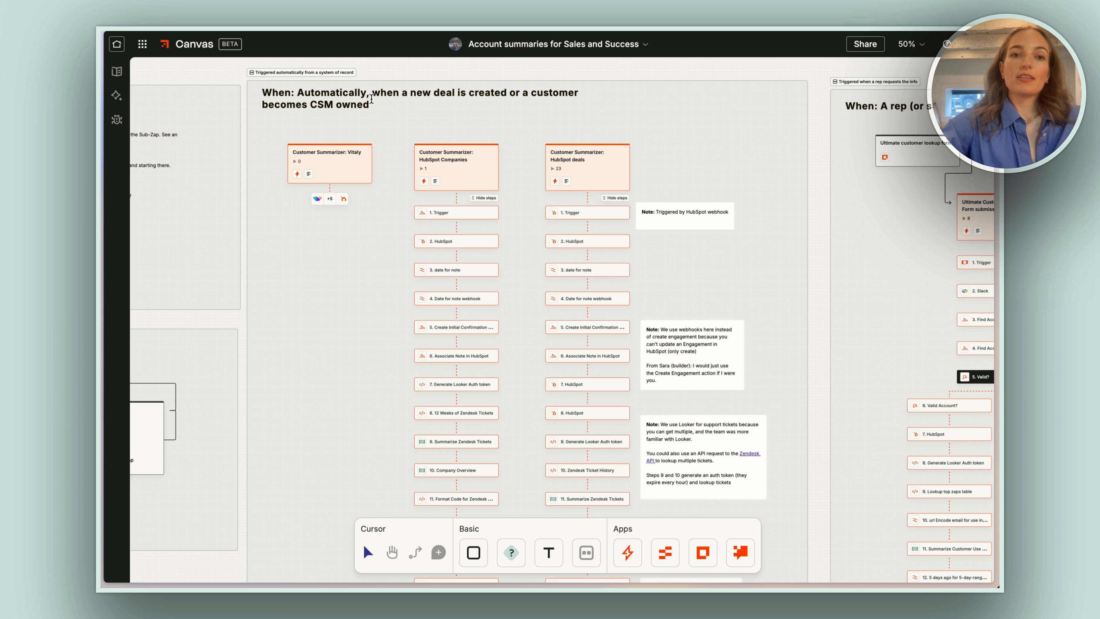
Step: Bring the 'Interfaces form' and '/ command' Ultimate Customer Lookup Zaps into view on the canvas
click(420, 97)
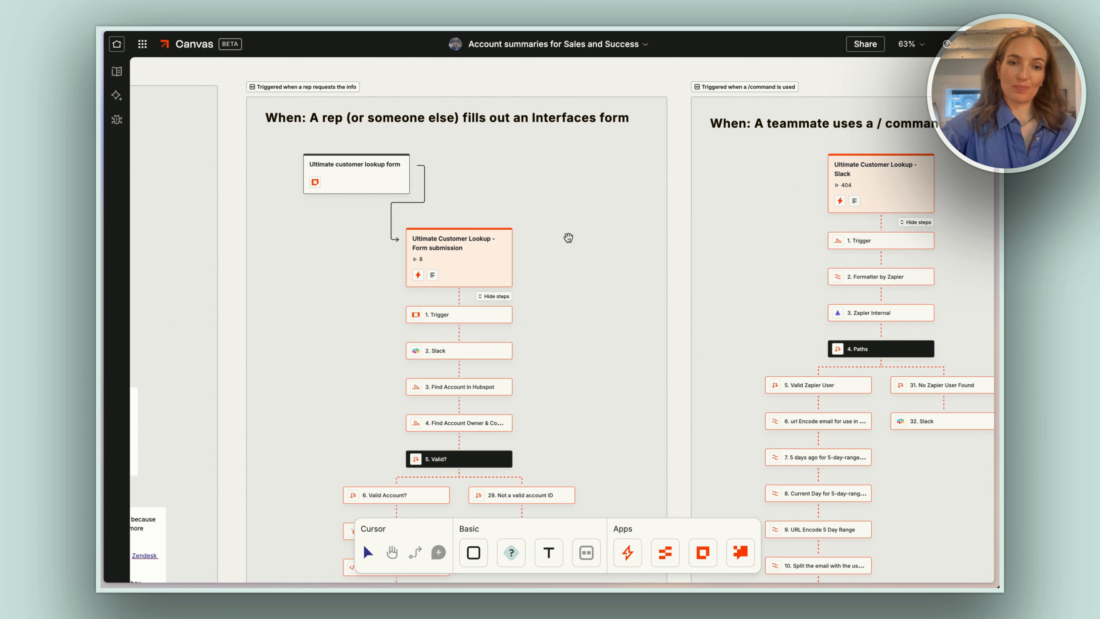
scroll(down, 3)
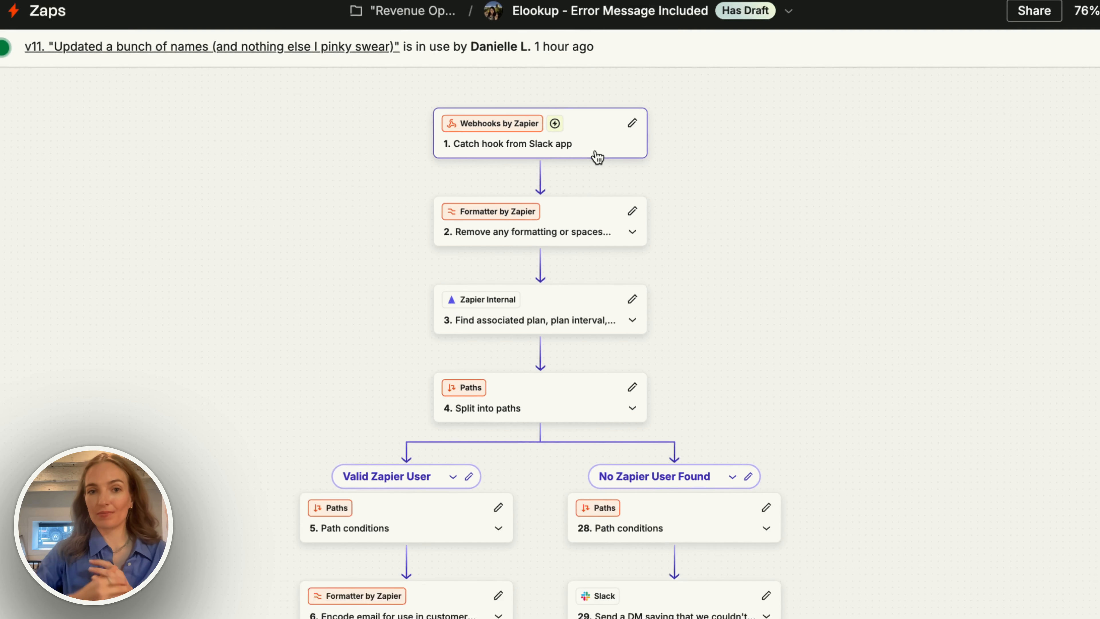
Step: Review the email formatter's Extract Pattern step and the Zapier Internal Find CustomUser plan lookup
click(525, 231)
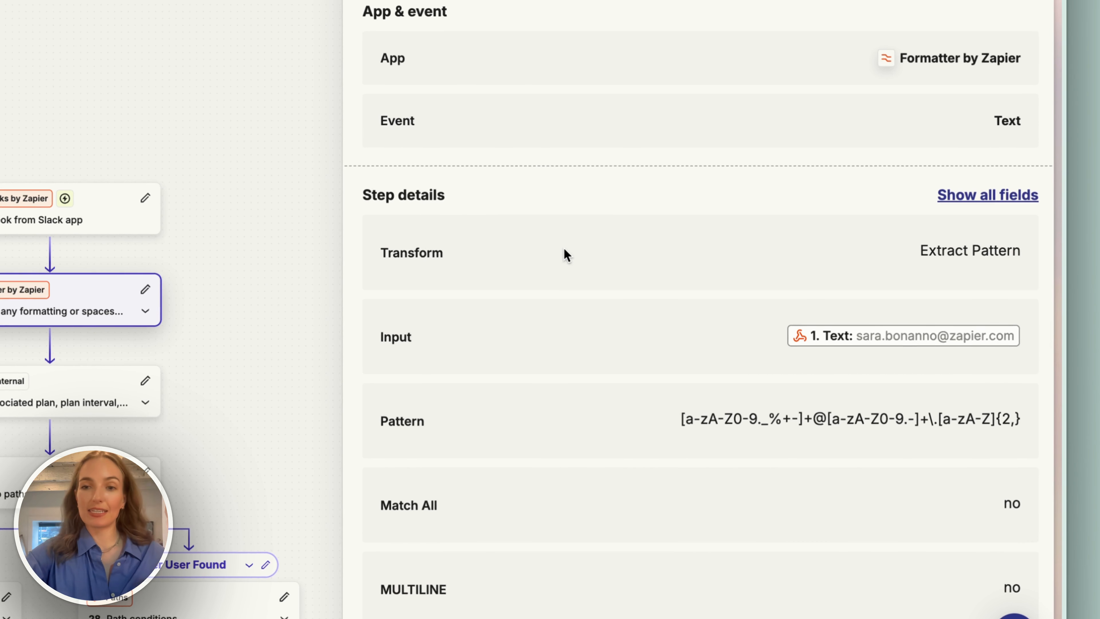
mouse_move(639, 288)
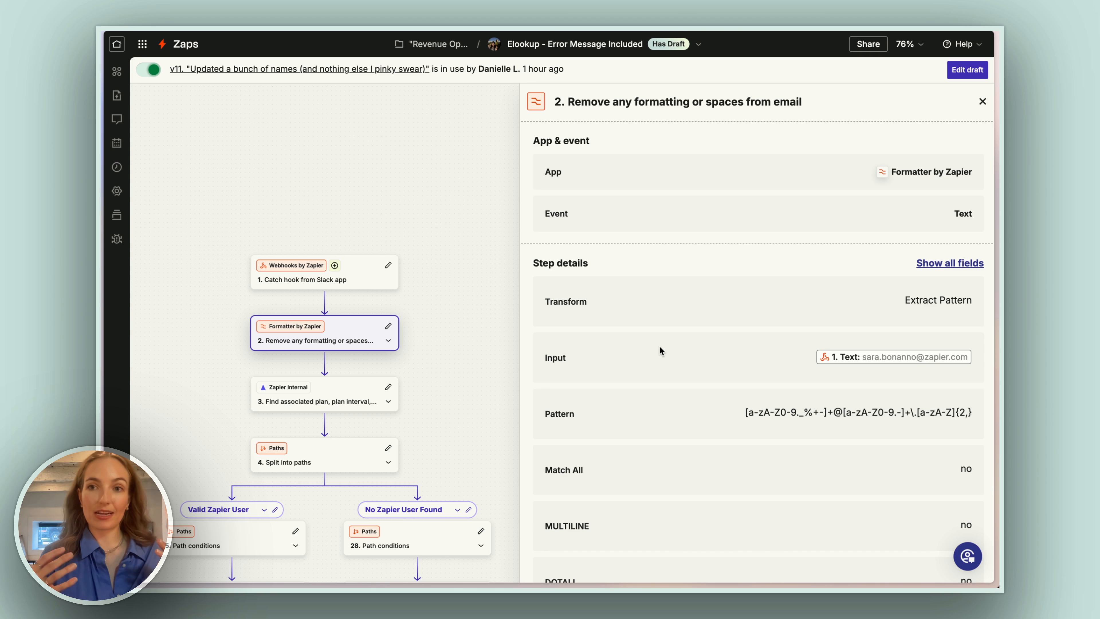
click(323, 394)
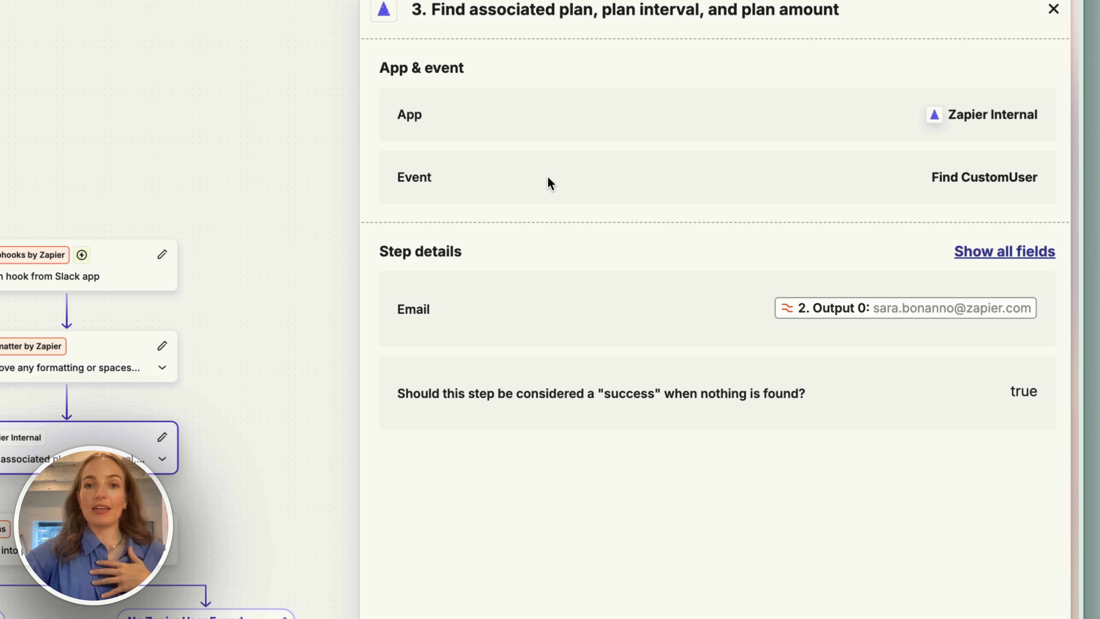
mouse_move(882, 361)
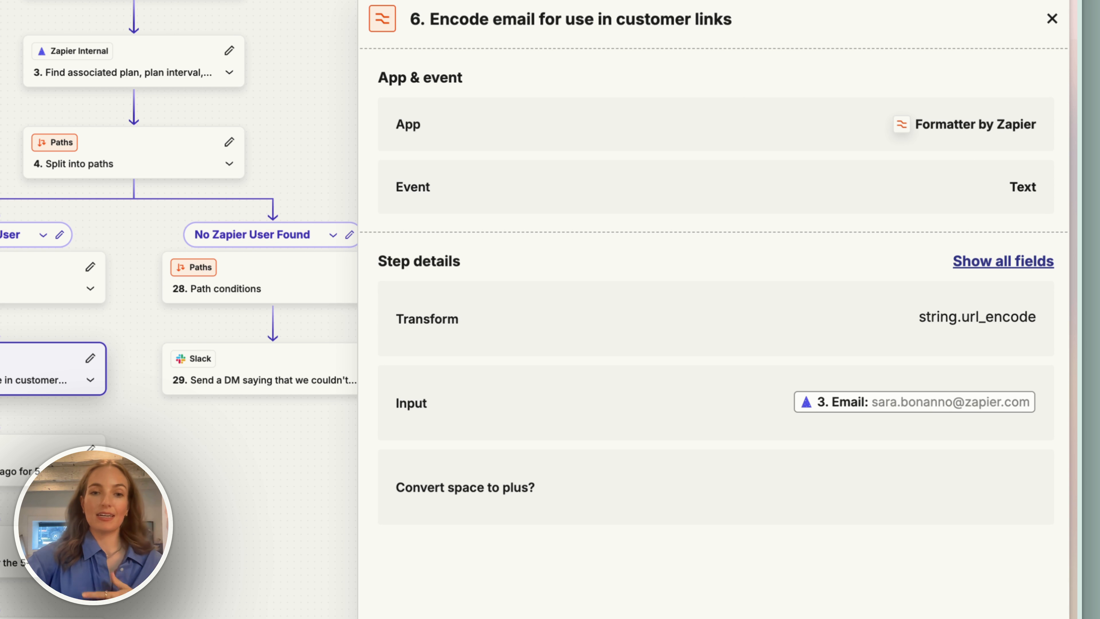
mouse_move(613, 437)
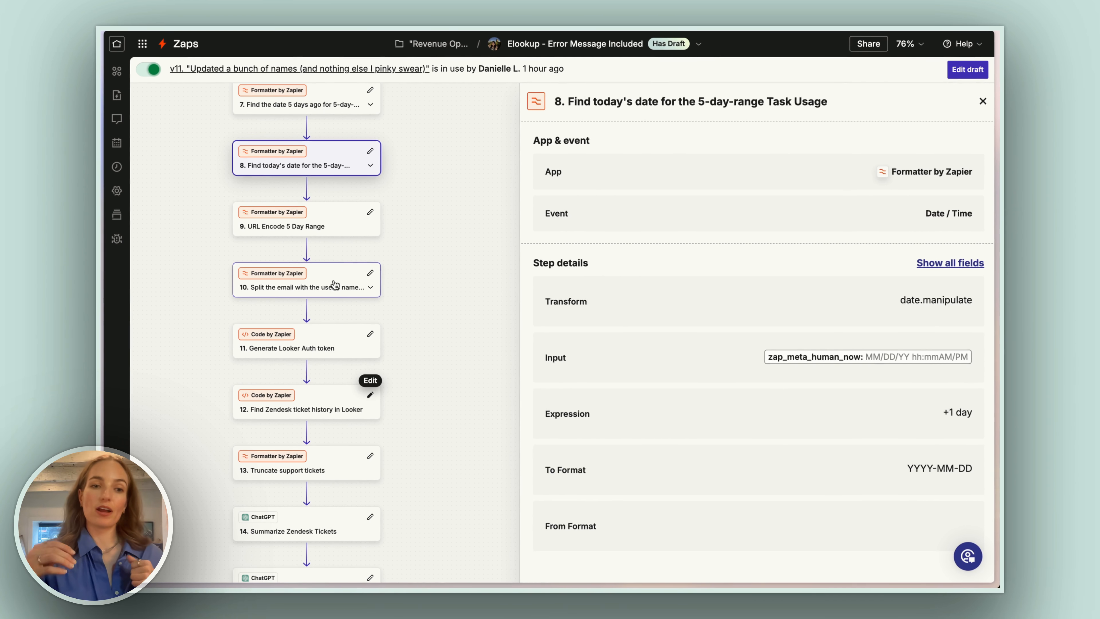
Step: Show step 11, Generate Looker Auth token, with its JavaScript code
click(306, 340)
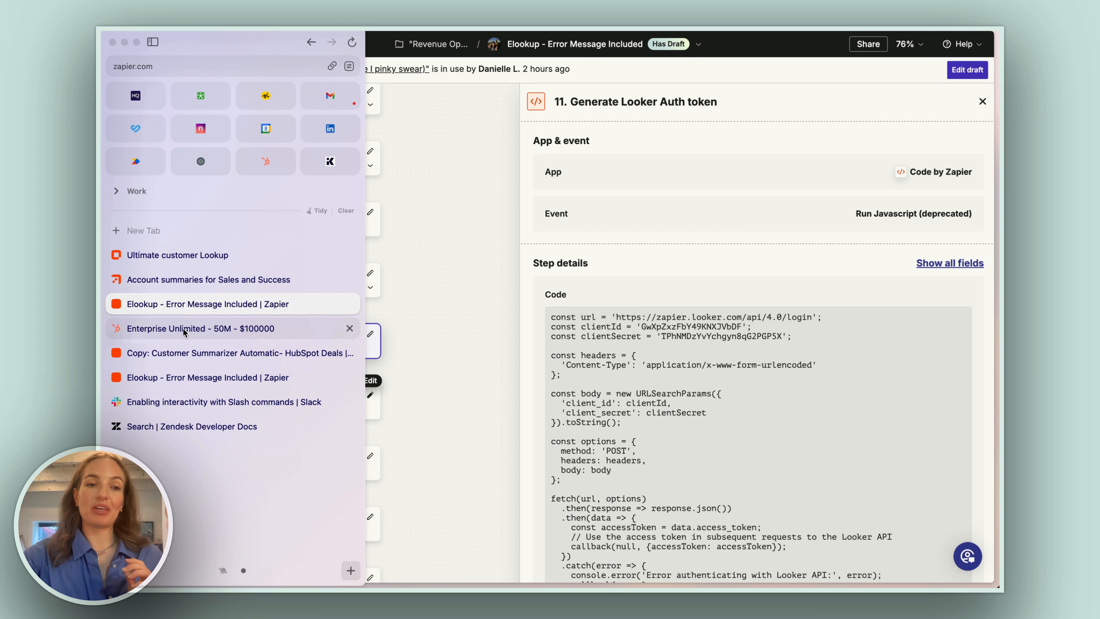
Step: View the Zendesk Search API reference covering results limit and query syntax
click(190, 426)
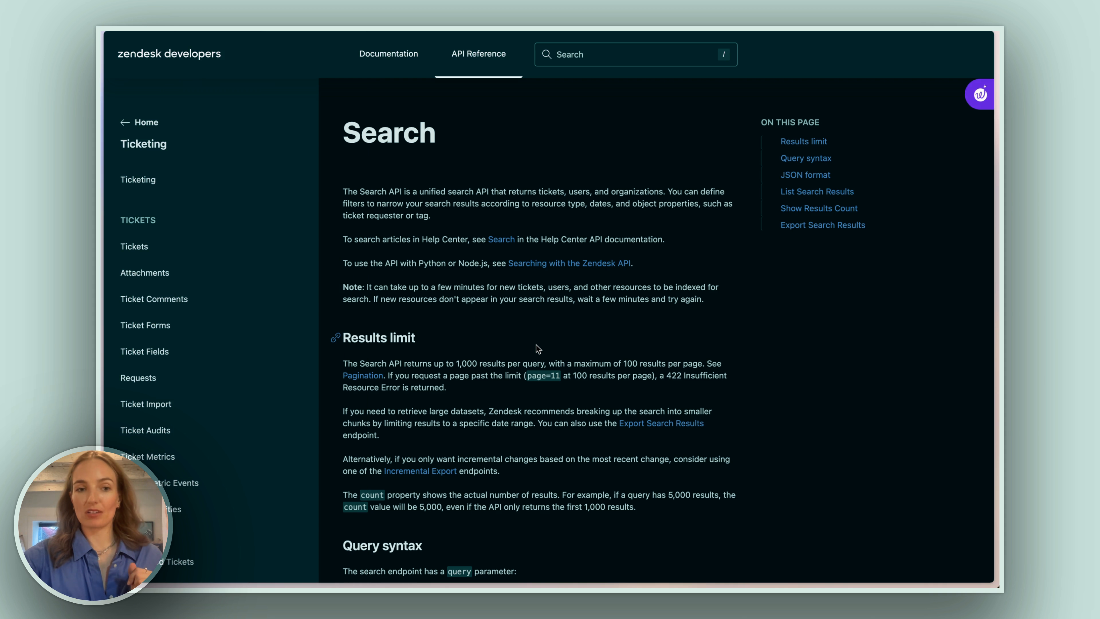
scroll(down, 3)
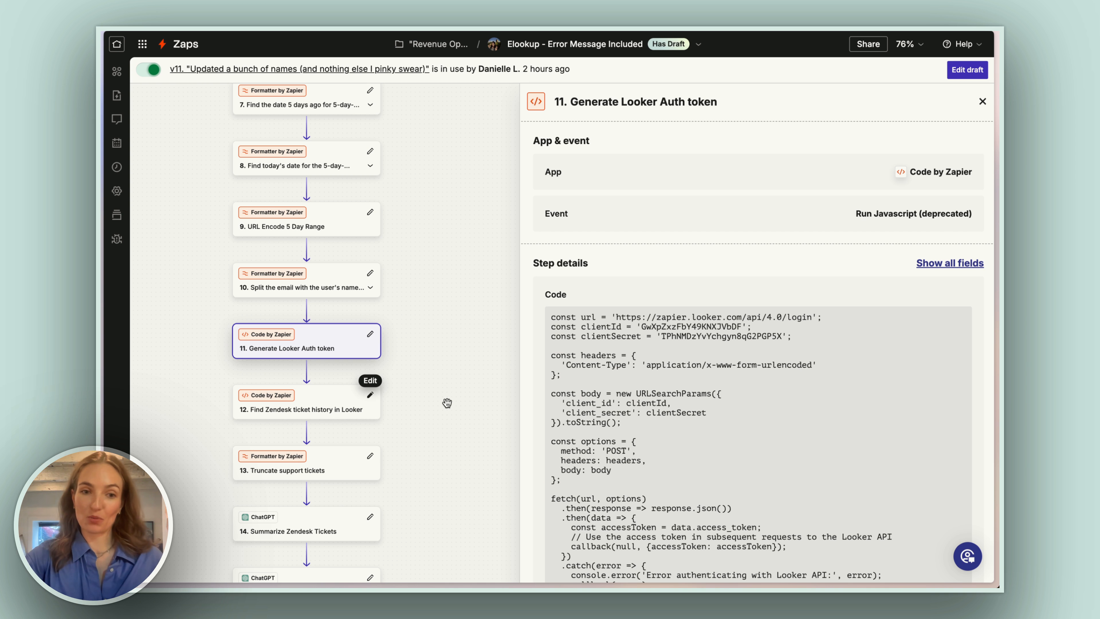
mouse_move(421, 355)
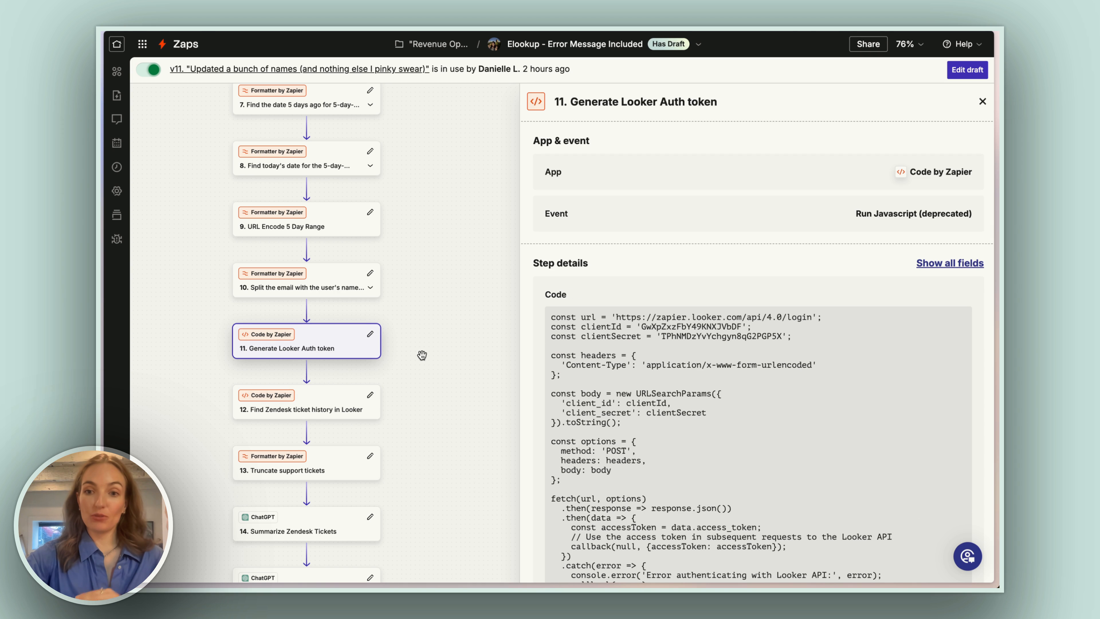
Step: Scroll through step 12, Find Zendesk ticket history in Looker, showing domain and token inputs and code
scroll(down, 3)
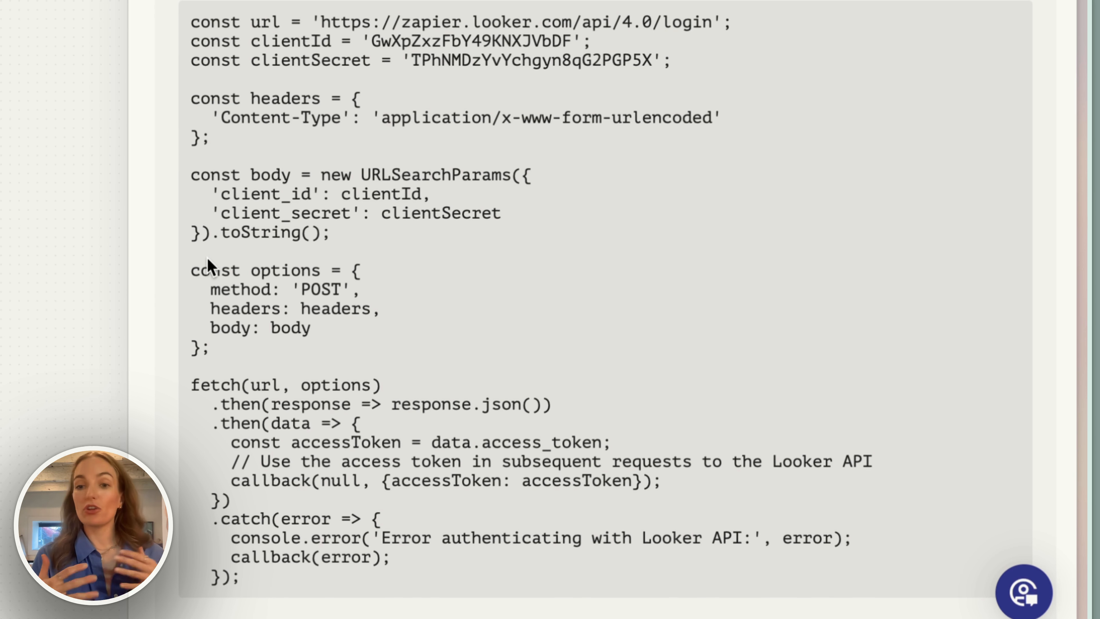
scroll(down, 3)
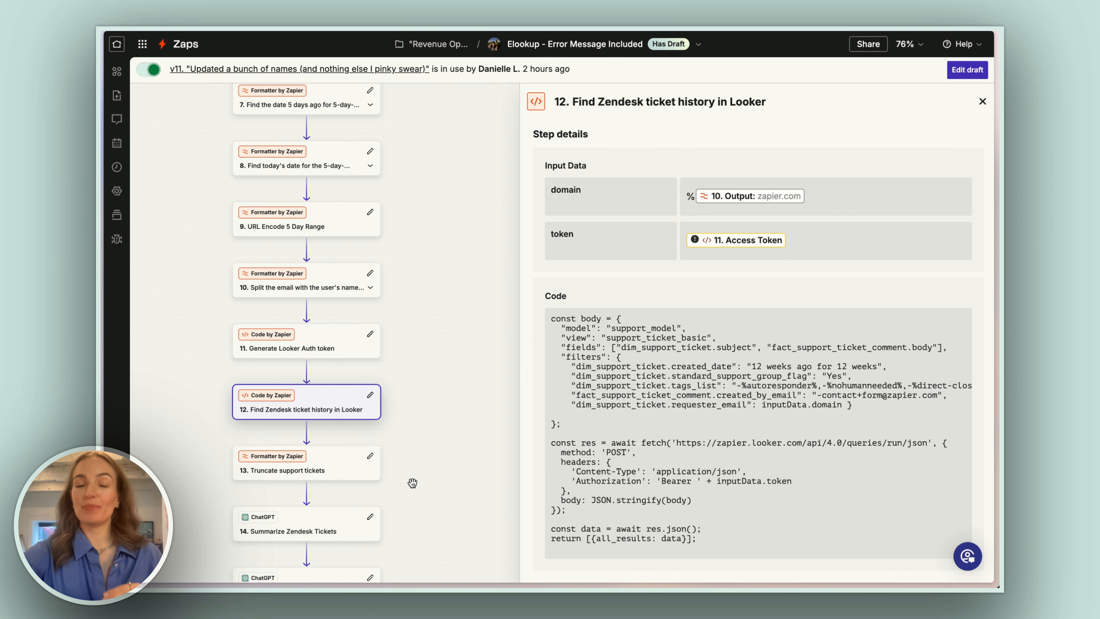
Step: Review the Truncate support tickets step, then step 14 Summarize Zendesk Tickets with its ChatGPT assistant instructions
click(292, 463)
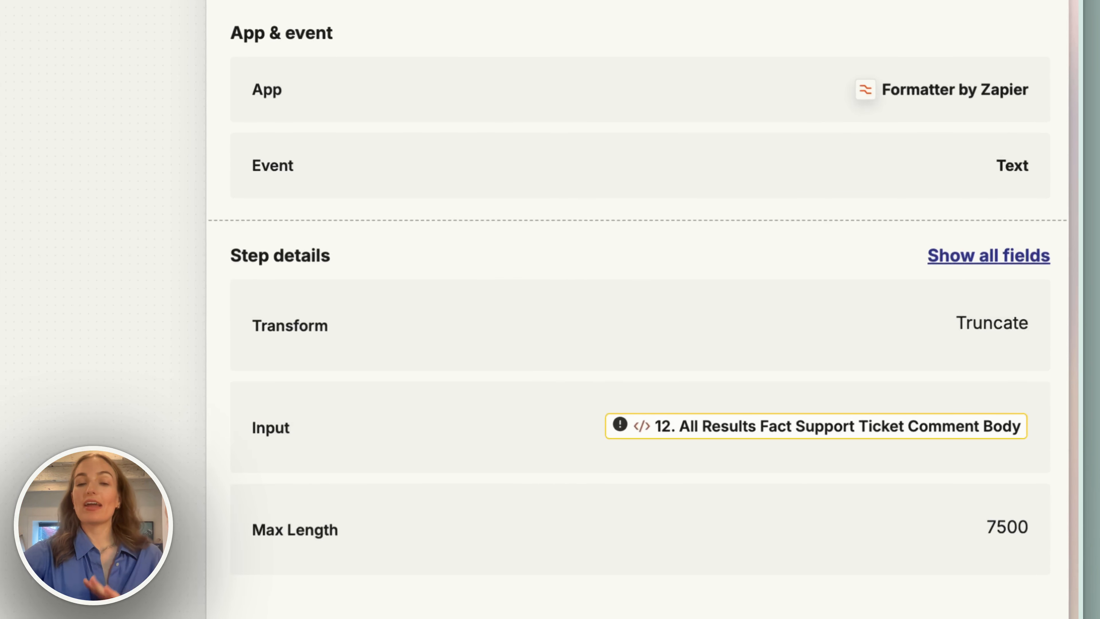
scroll(down, 3)
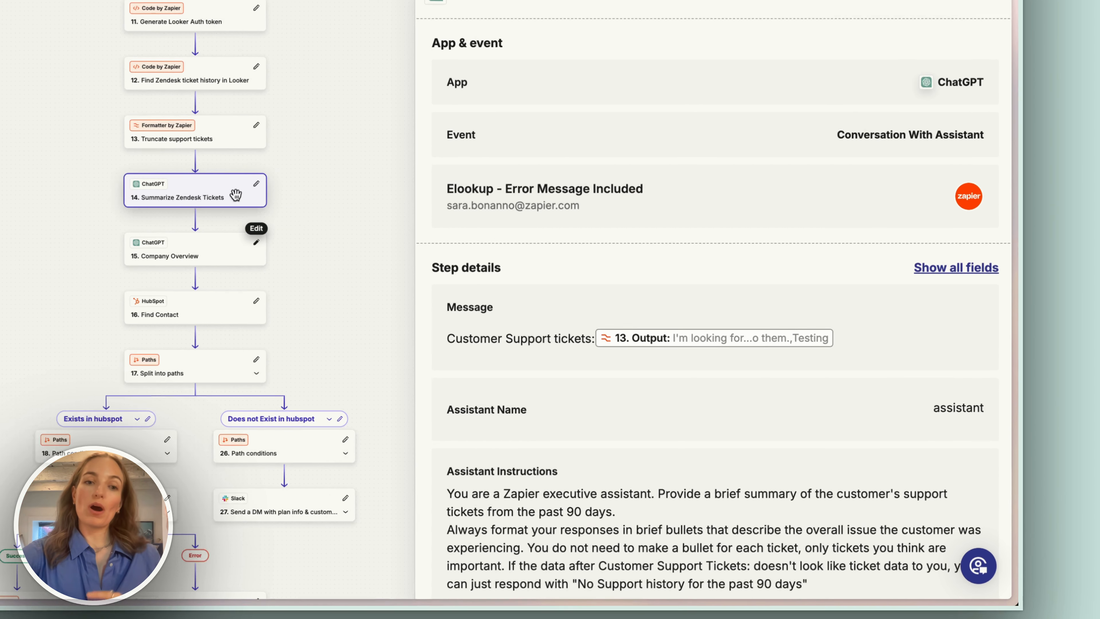
scroll(down, 3)
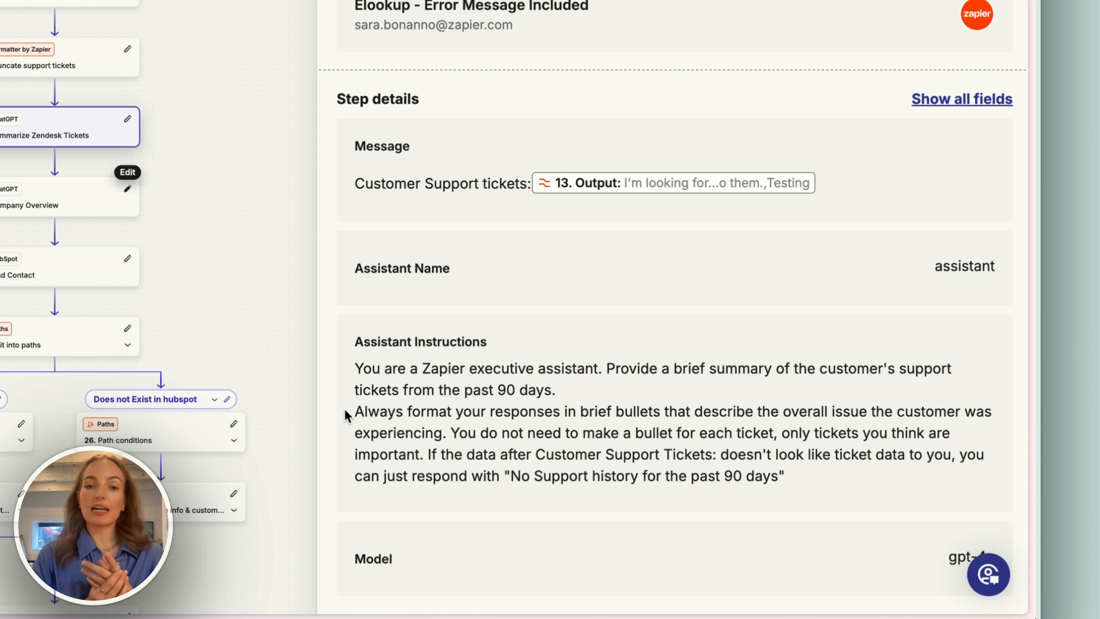
scroll(down, 3)
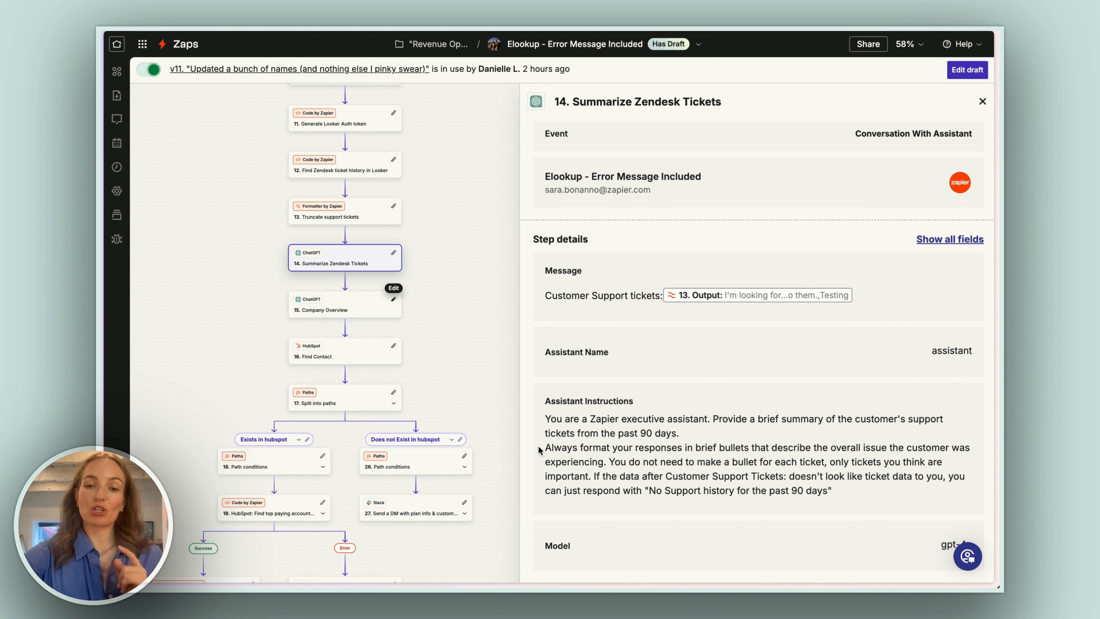
Step: Show step 16, HubSpot Find Contact, whose connection is private
click(344, 303)
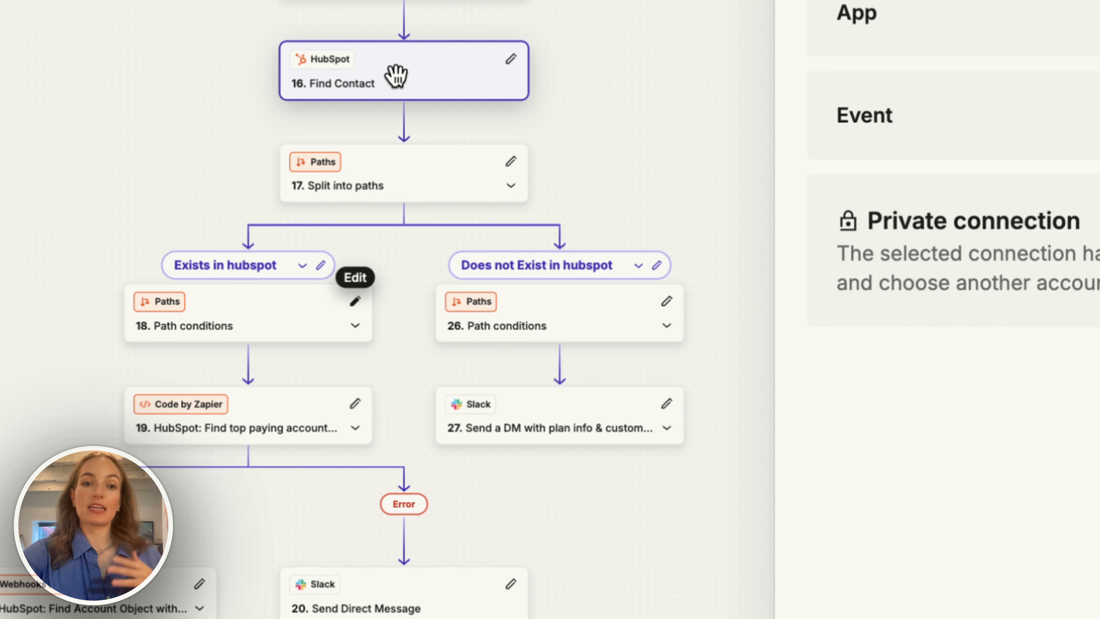
mouse_move(563, 443)
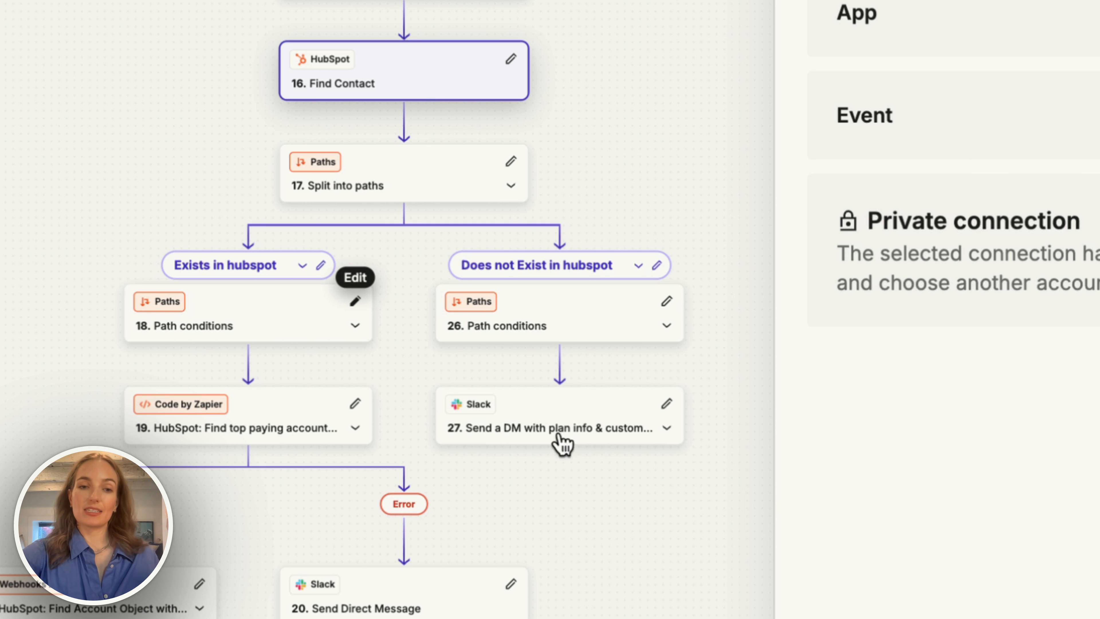
Step: Review step 27's DM message text, then open the Webhooks custom request on the existing-contact path
click(560, 415)
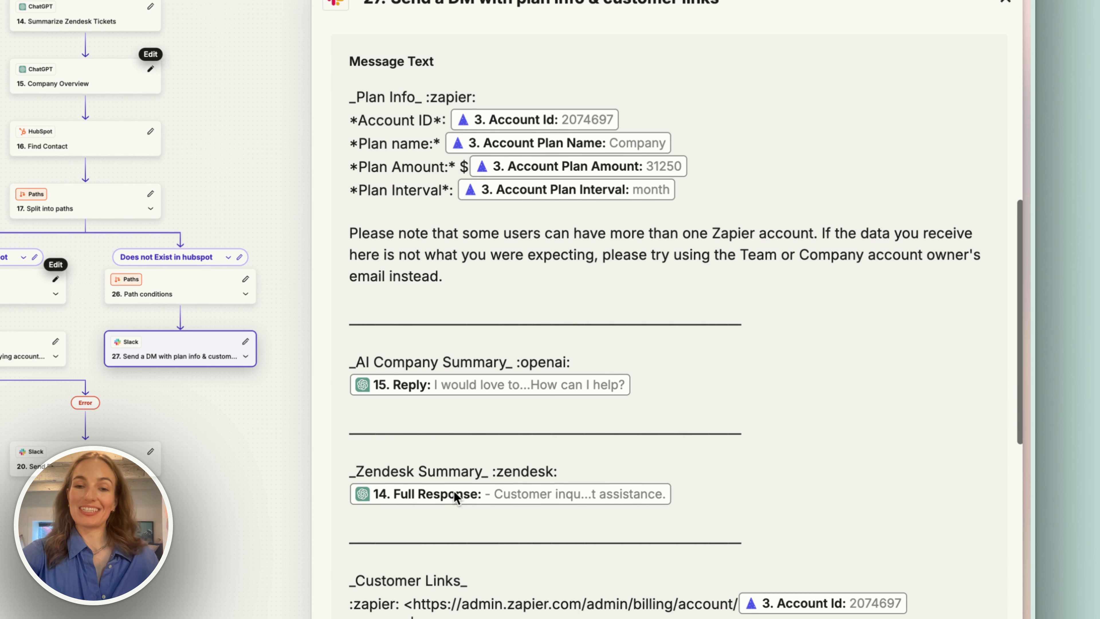
scroll(down, 3)
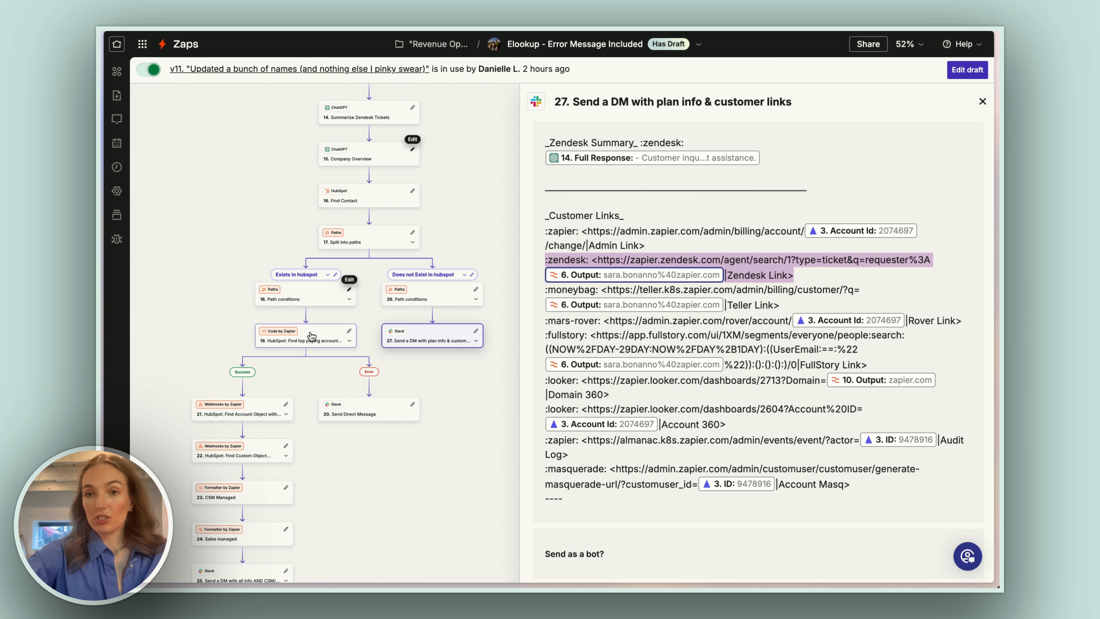
click(306, 341)
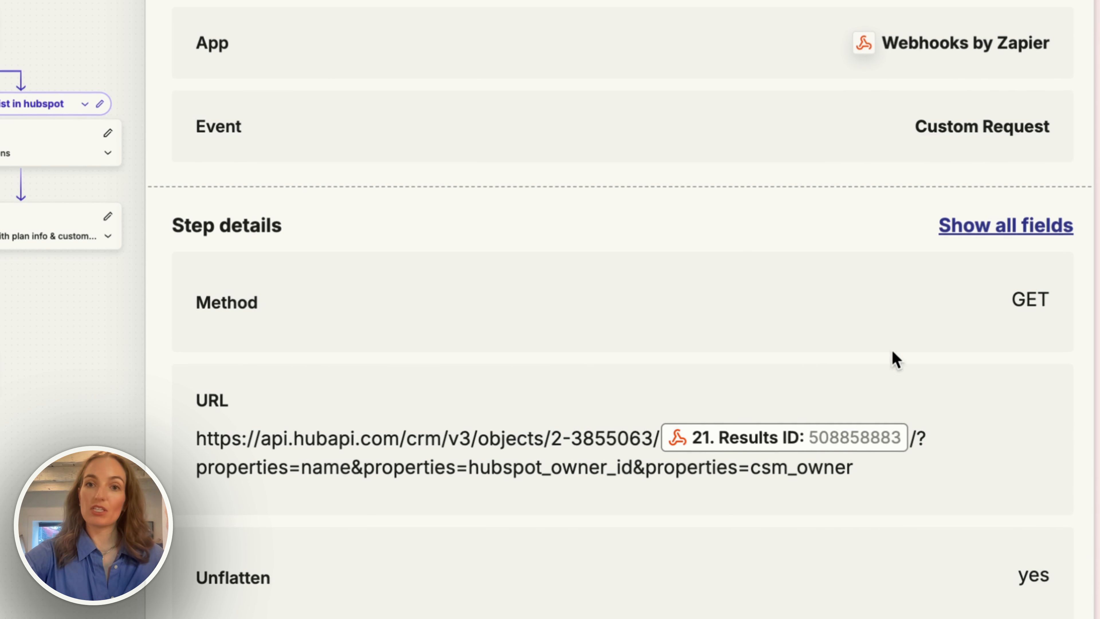
Step: Scroll the webhook step's GET request to HubSpot's CRM objects endpoint
scroll(down, 3)
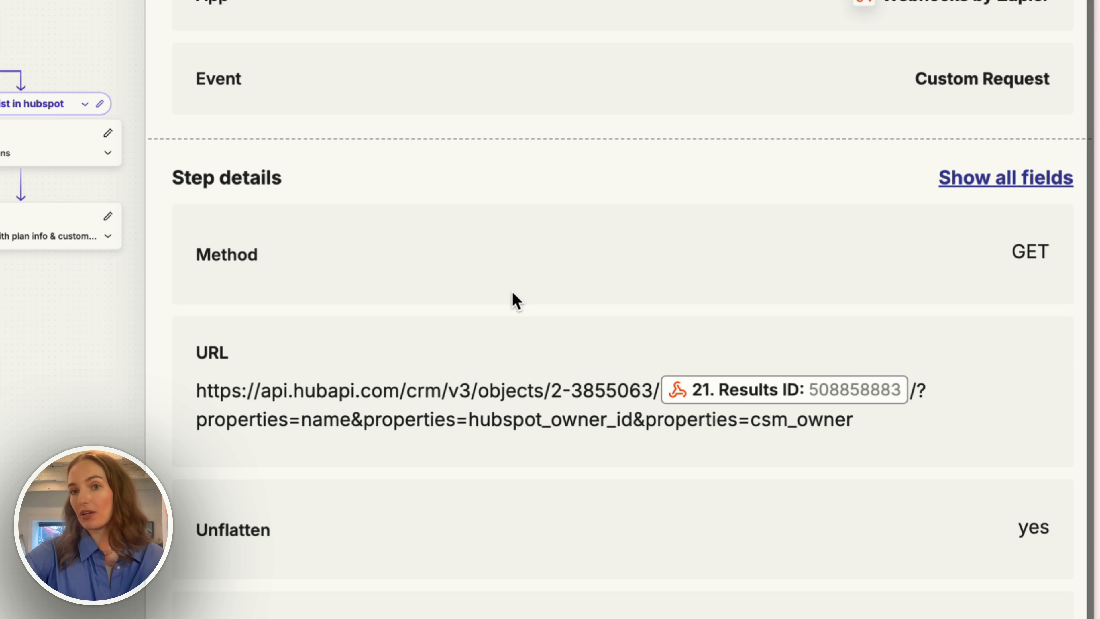
mouse_move(754, 544)
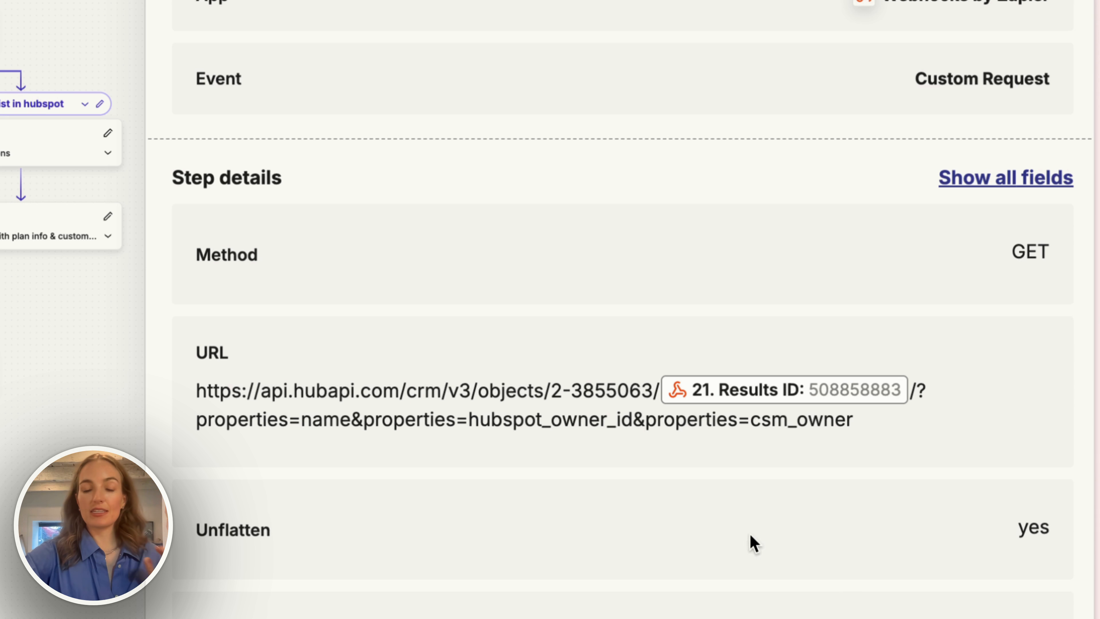
mouse_move(331, 453)
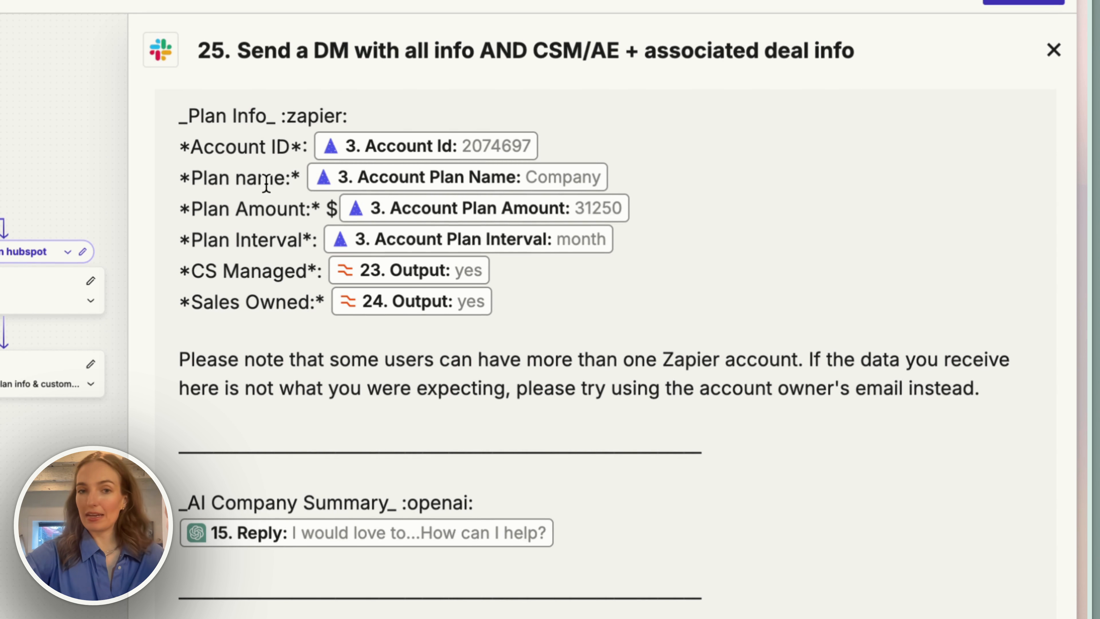
mouse_move(242, 275)
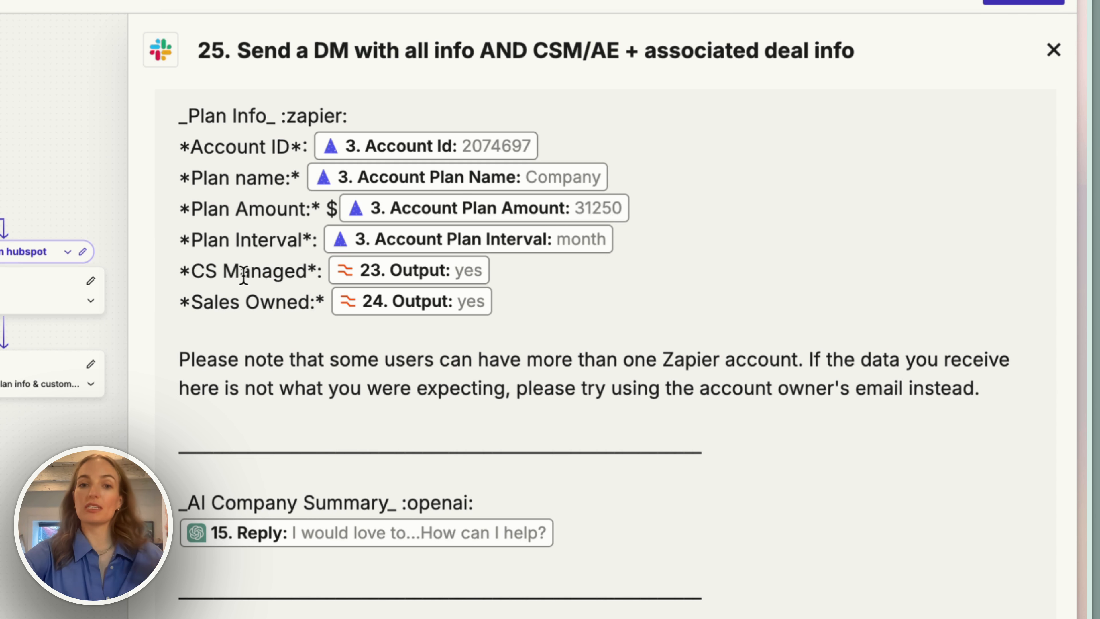
Step: Scroll through step 25's Slack DM template with plan, CS-managed and sales-owned outputs
scroll(down, 3)
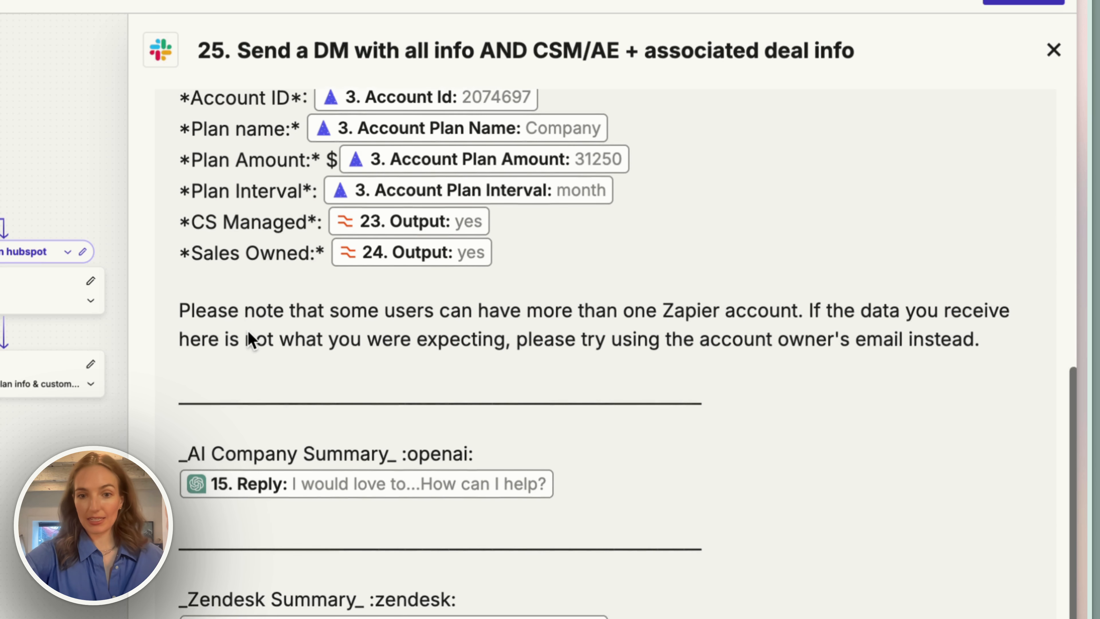
scroll(down, 3)
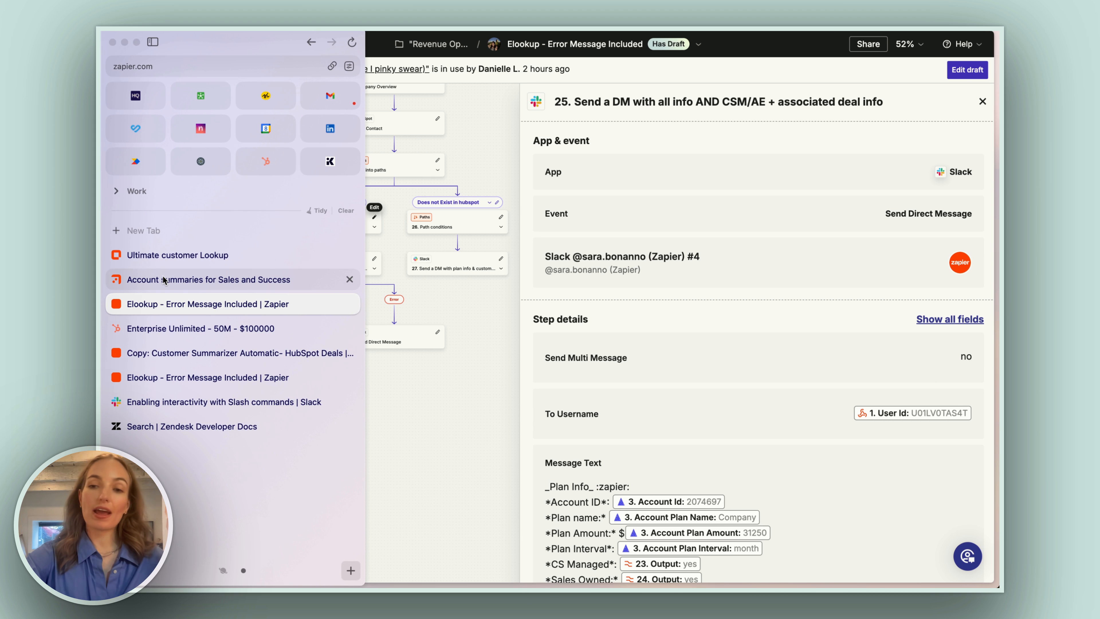
Step: Switch to the Copy: Customer Summarizer HubSpot Deals Zap and view its Find Deal step
click(209, 279)
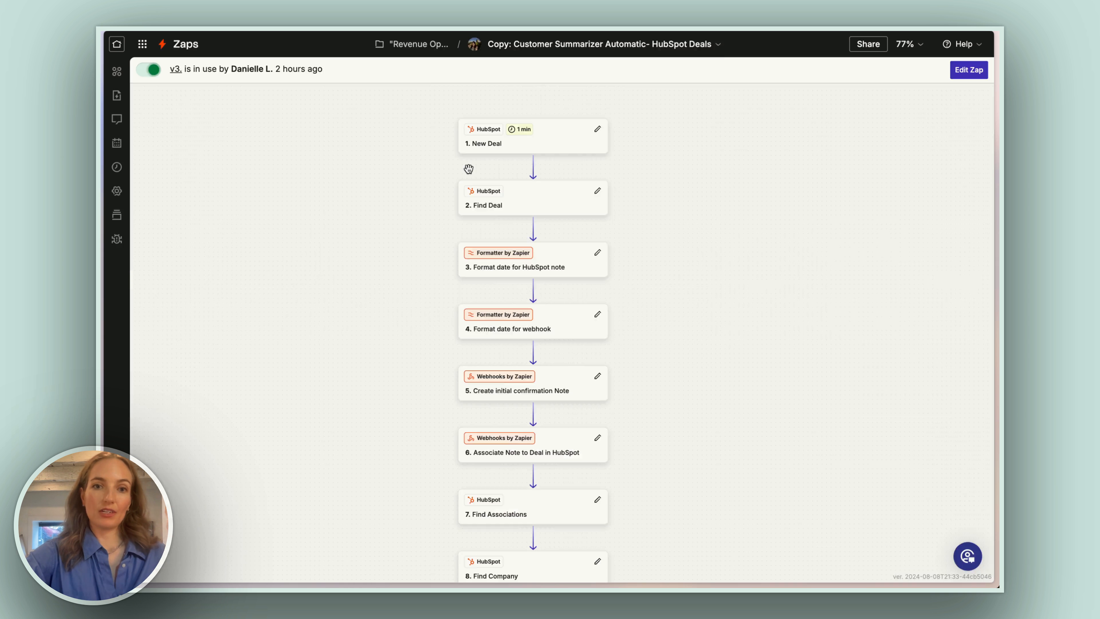
click(530, 136)
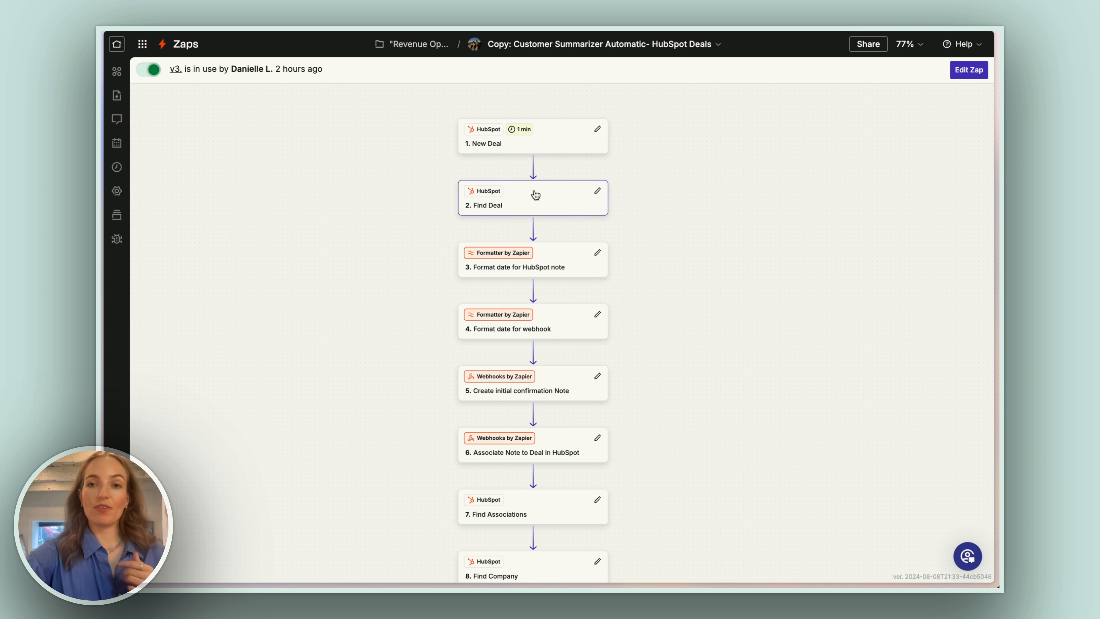
scroll(down, 3)
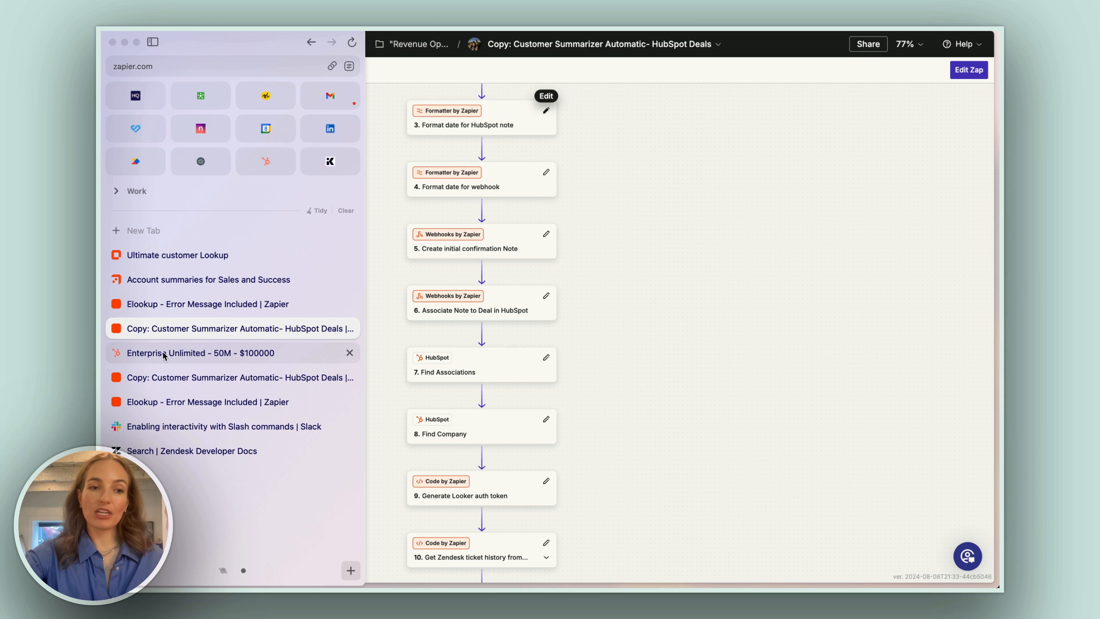
Step: View the Enterprise Unlimited account's summary note in HubSpot, then return to the Zap
click(200, 353)
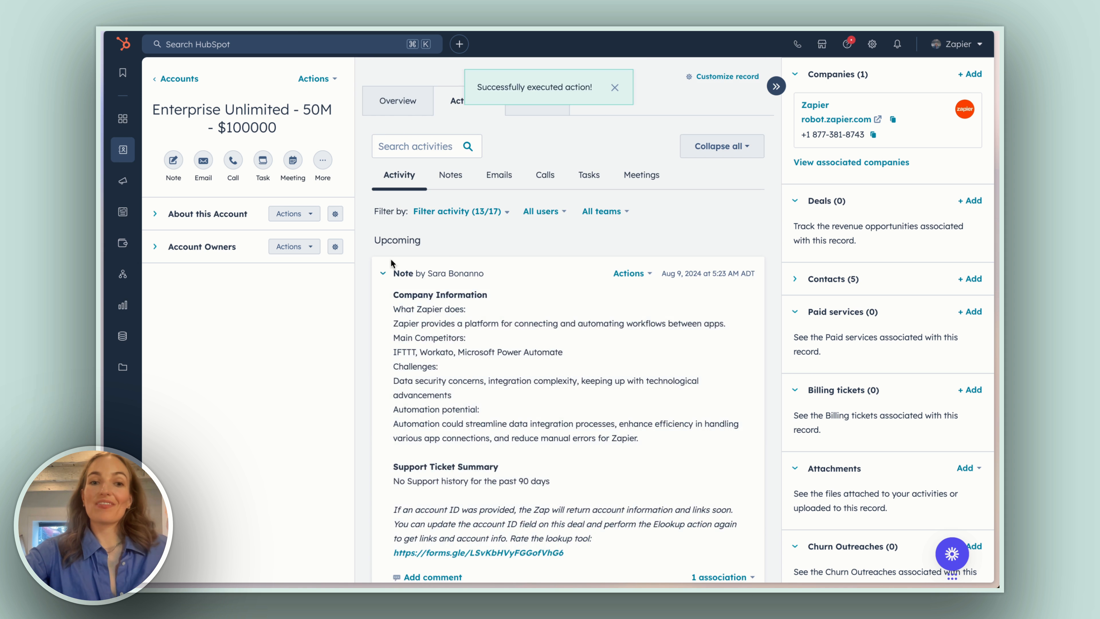
click(615, 87)
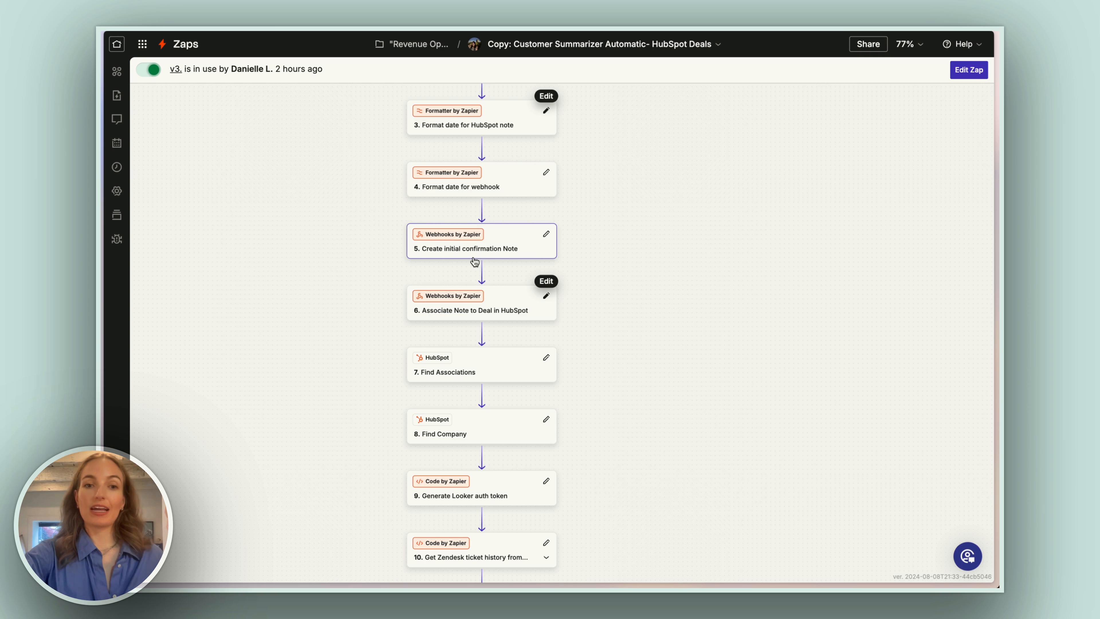
mouse_move(503, 244)
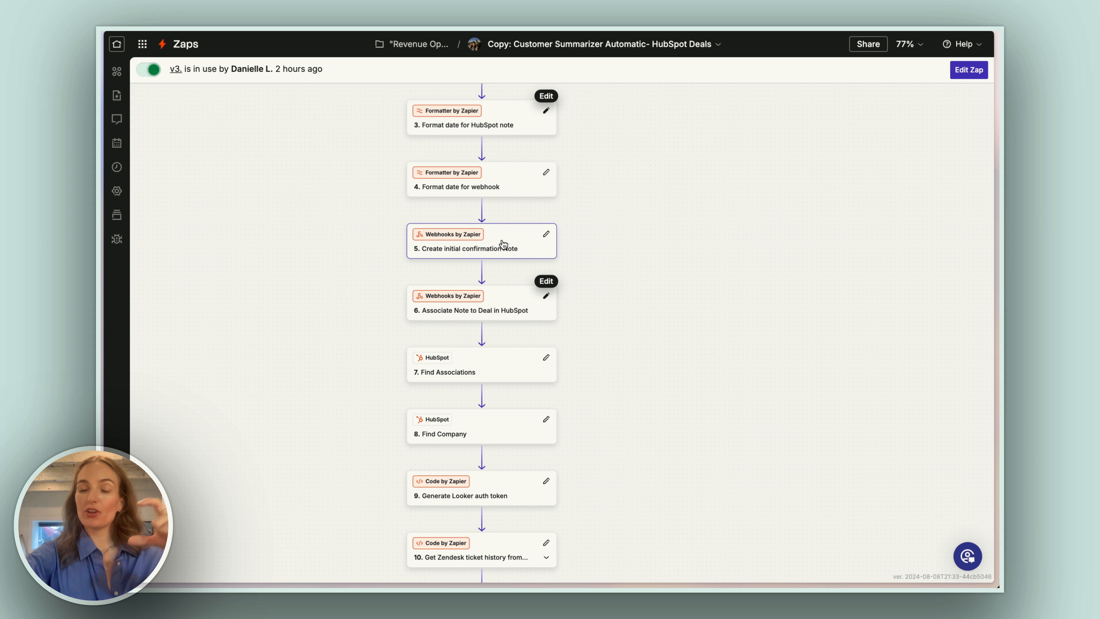
mouse_move(481, 310)
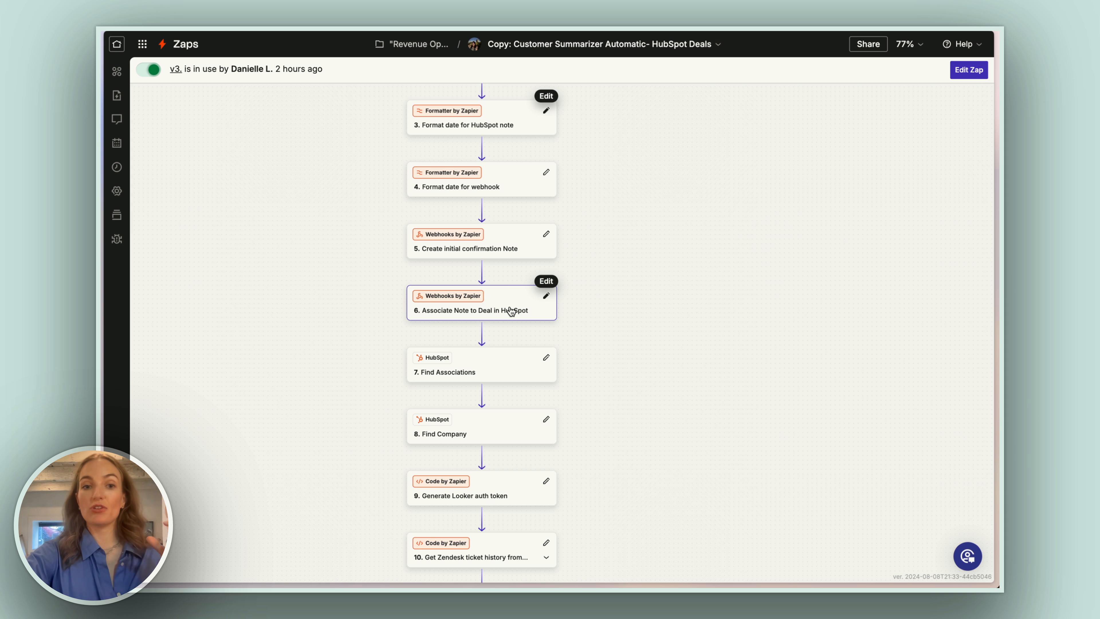
Step: Scroll down the Zap and open step 20, the GET webhook for account owner and company name
scroll(down, 3)
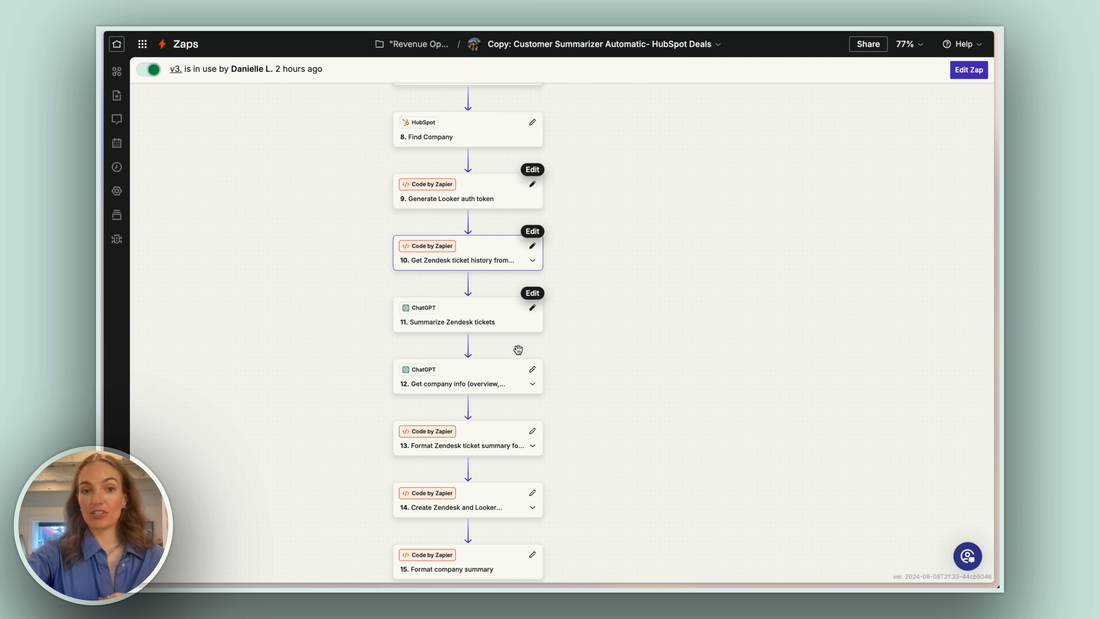
scroll(down, 3)
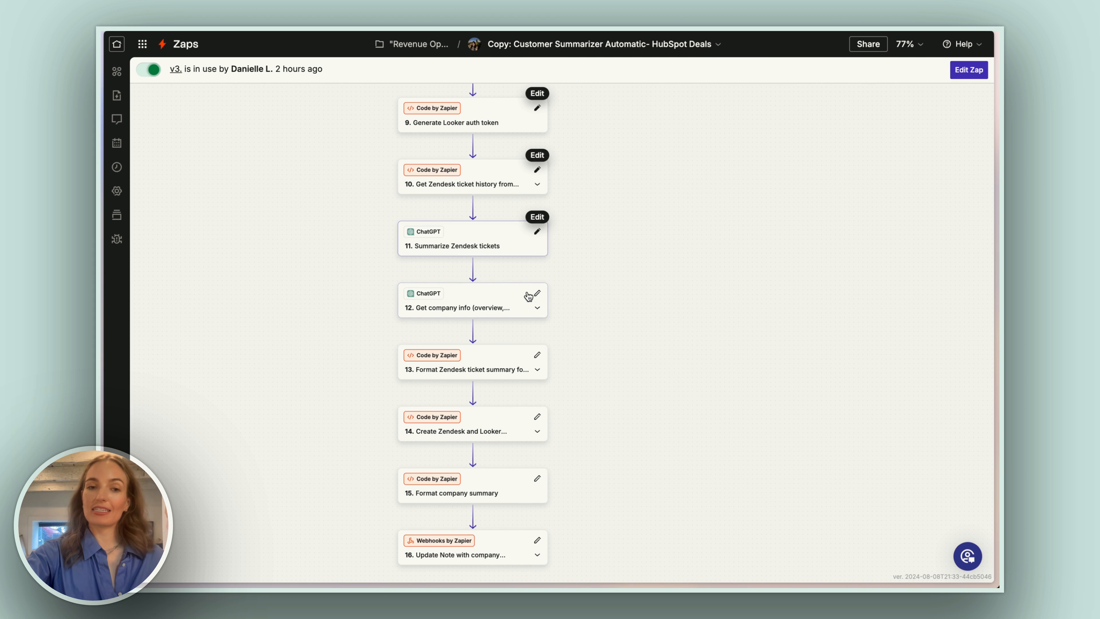
scroll(down, 3)
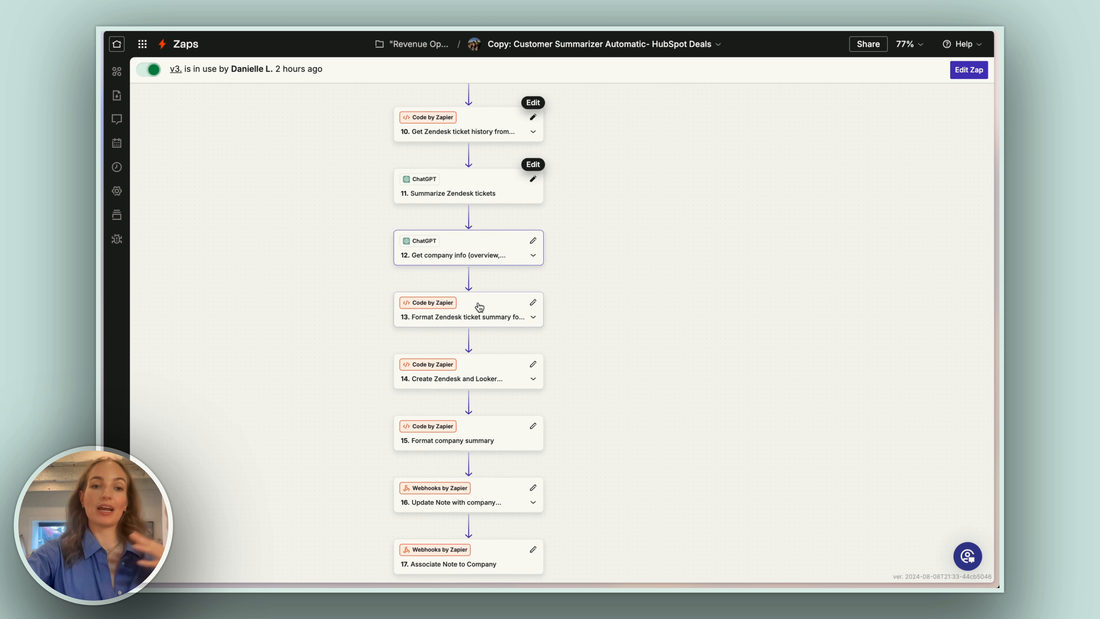
scroll(down, 3)
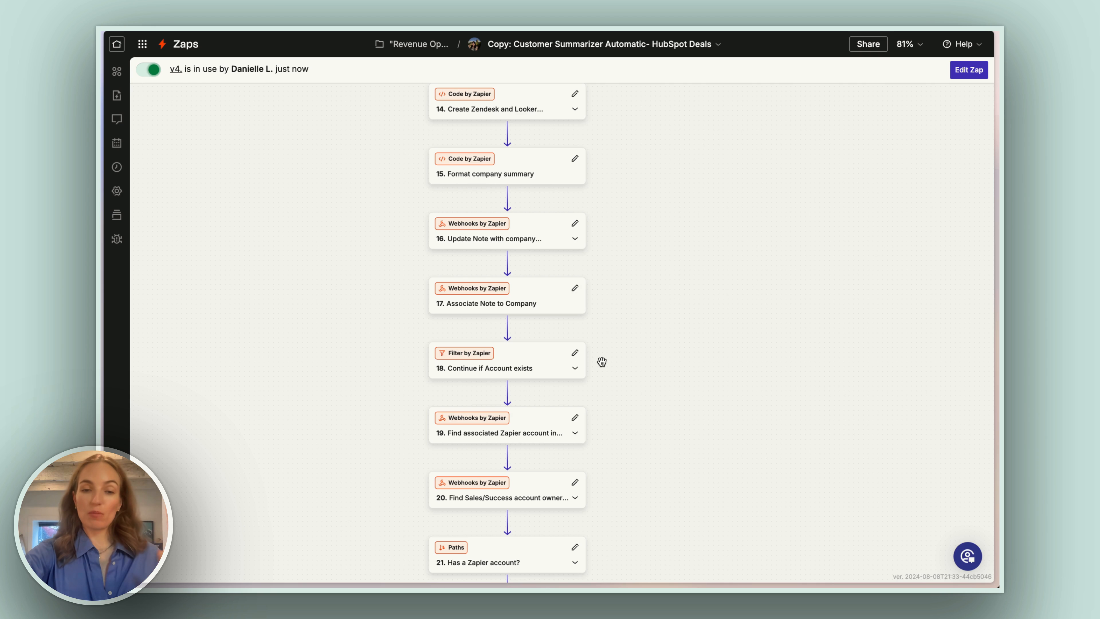
scroll(down, 3)
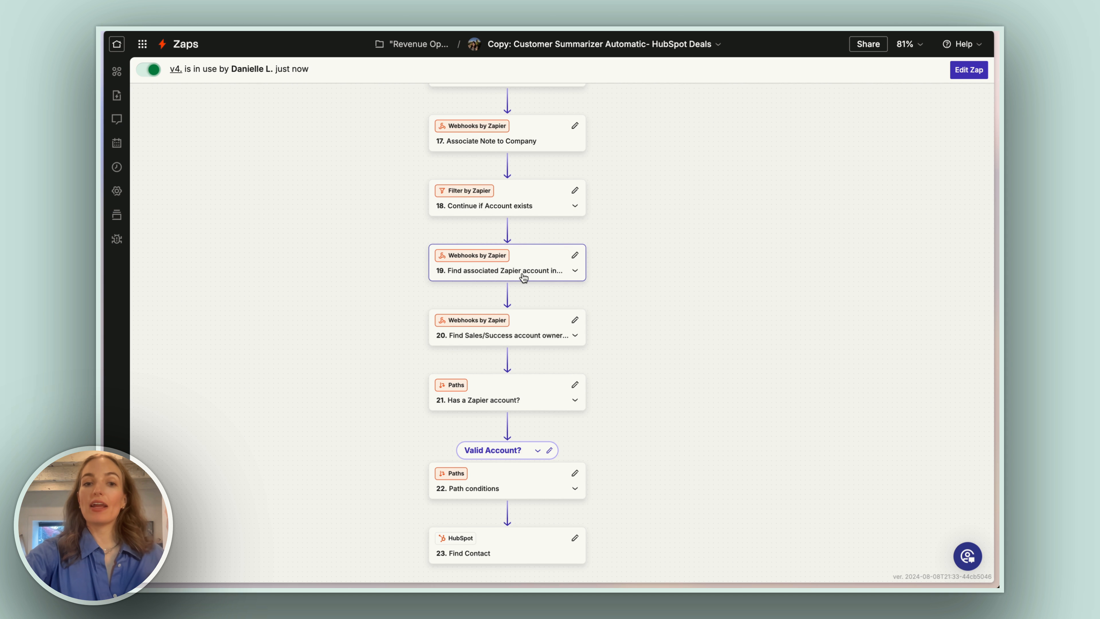
click(506, 263)
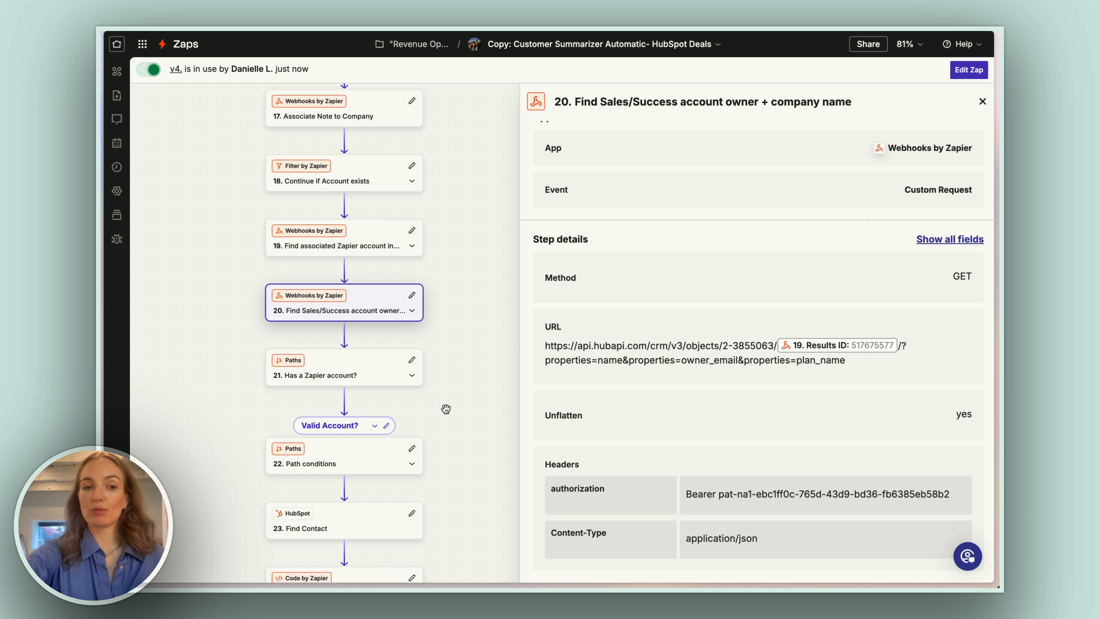
Step: Review step 24's Looker top Zap titles code, then open step 28, Vitally Find a Customer by externalId
scroll(down, 3)
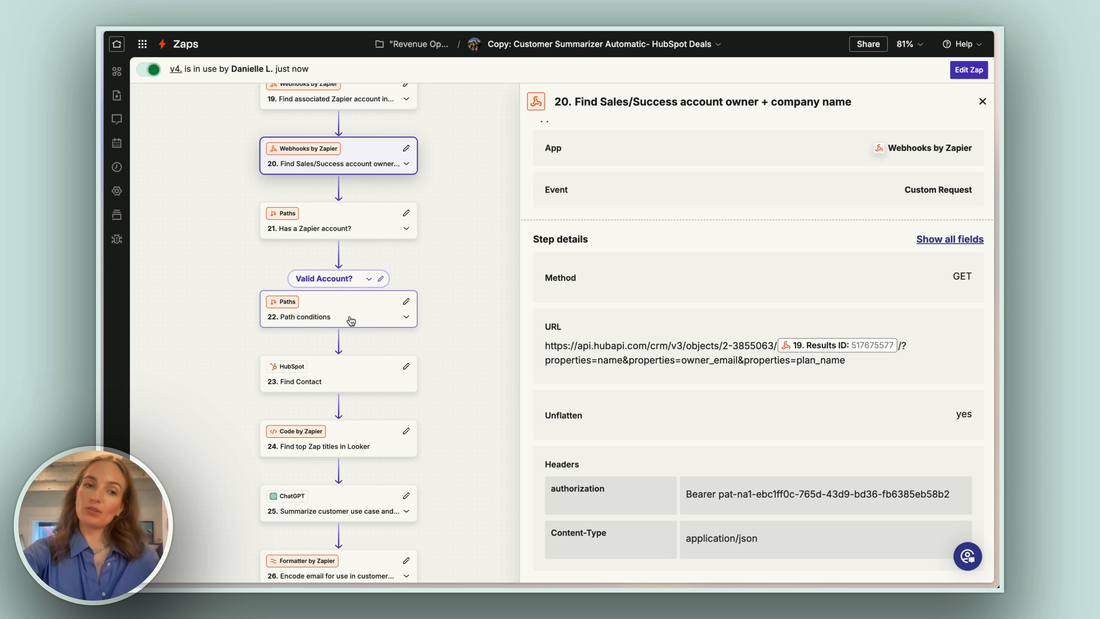
mouse_move(382, 297)
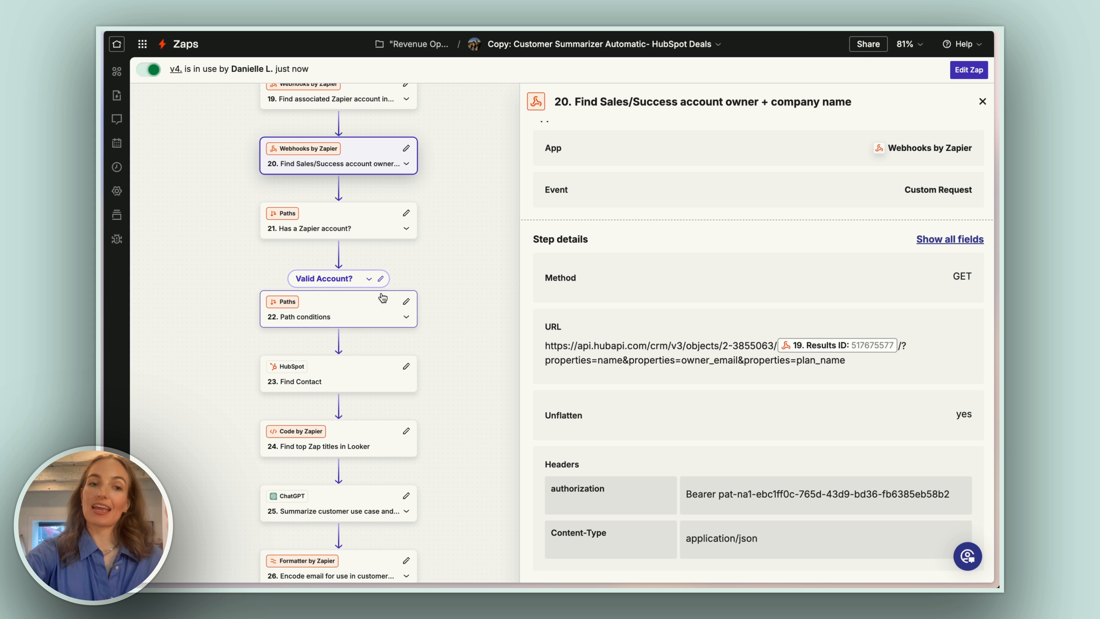
click(330, 305)
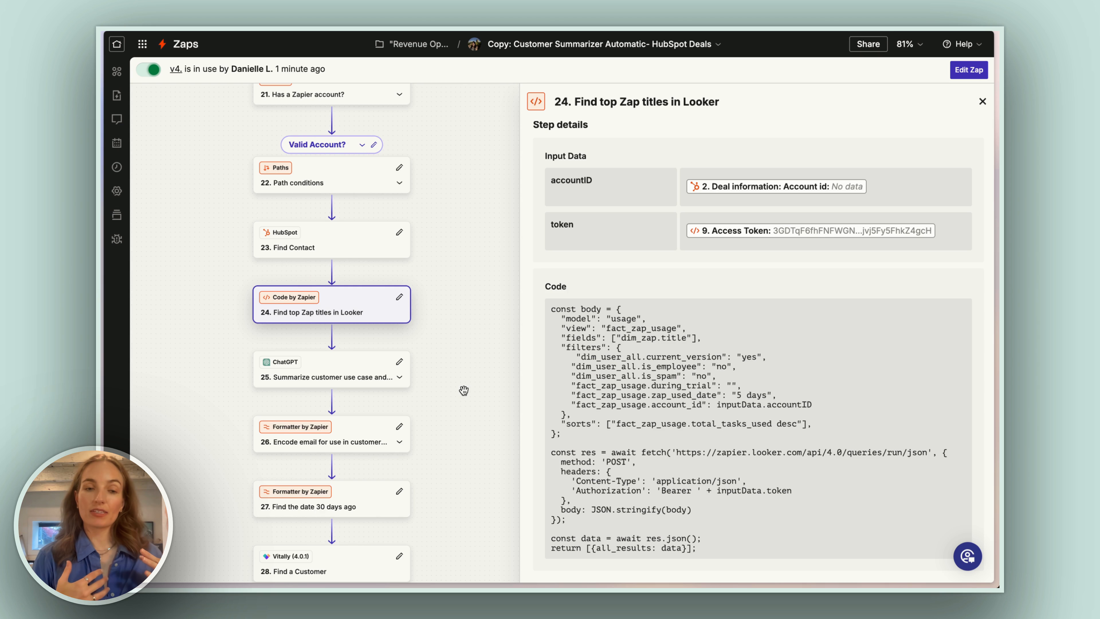
click(326, 370)
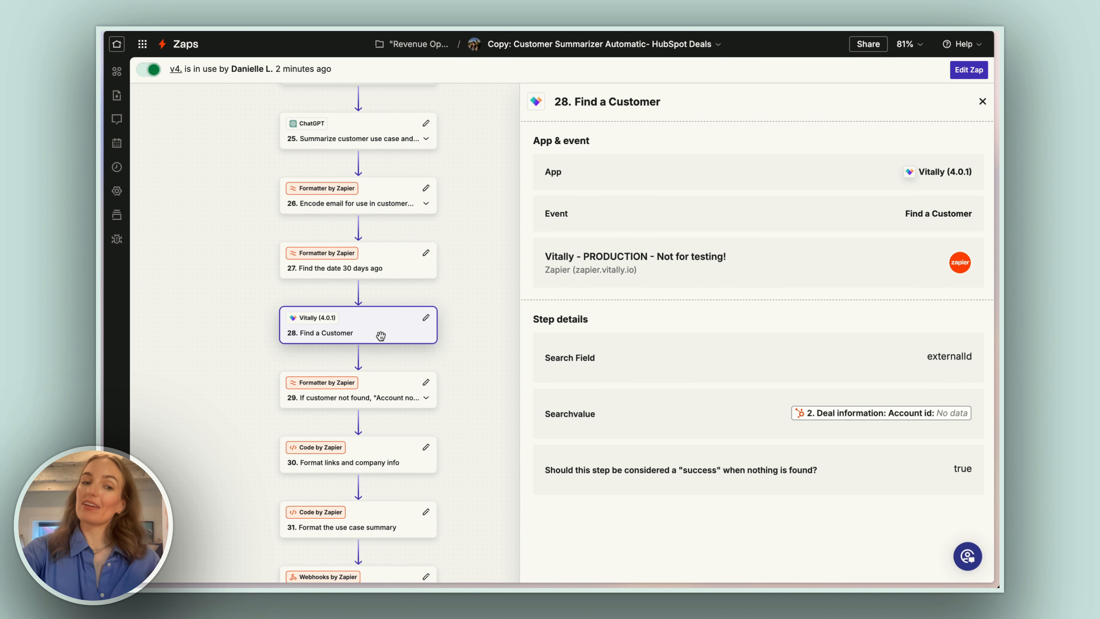
Step: Open step 32's HubSpot note PATCH webhook, then return to the Account summaries Canvas
scroll(down, 3)
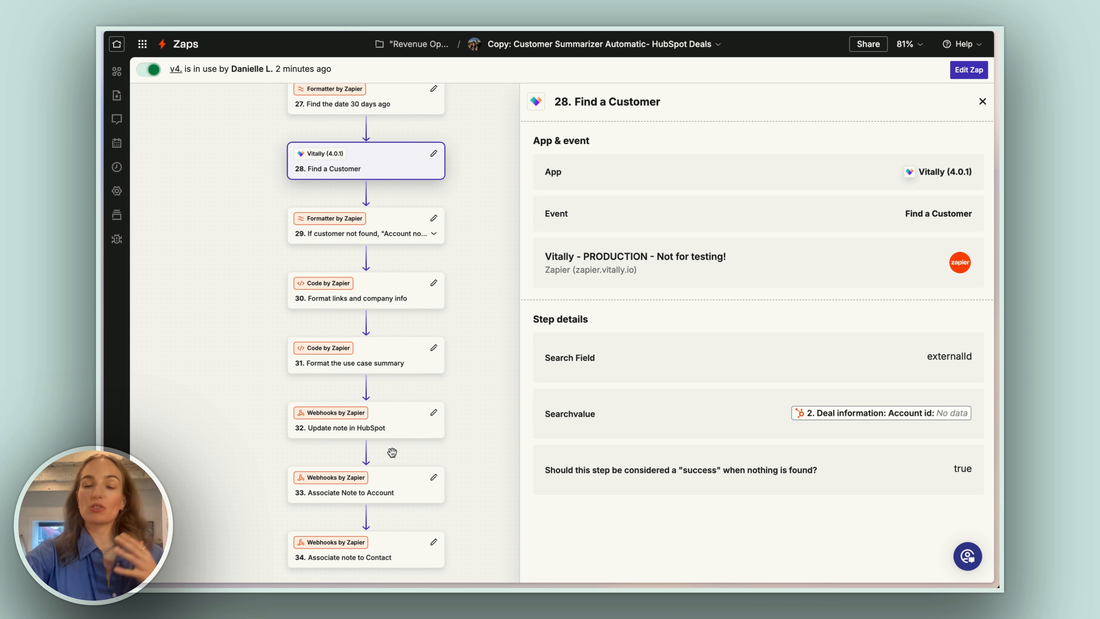
scroll(down, 3)
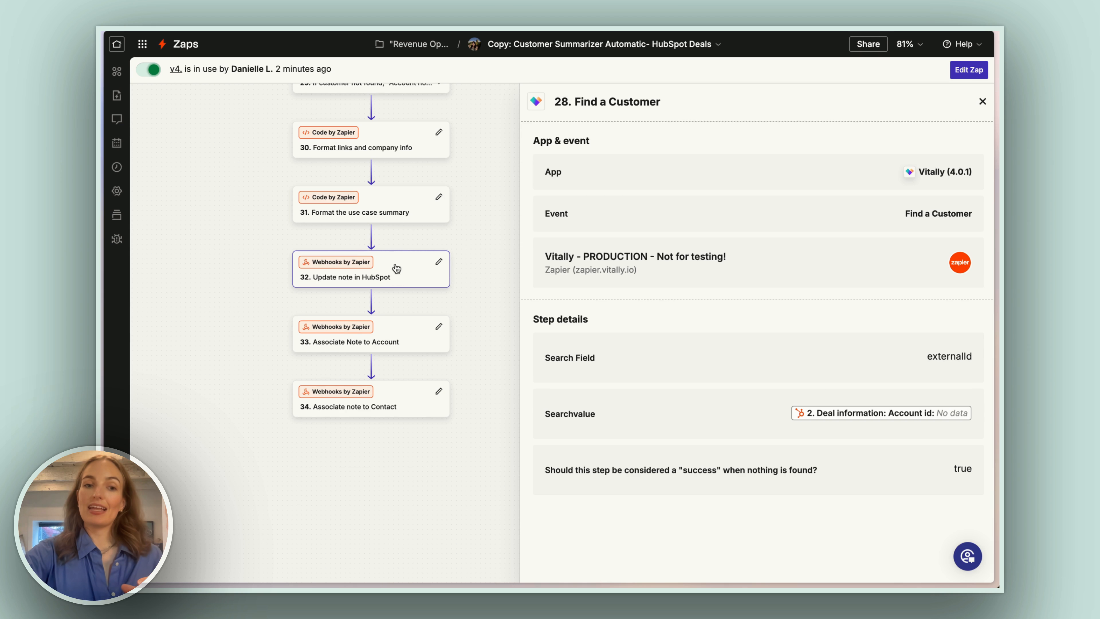
click(343, 269)
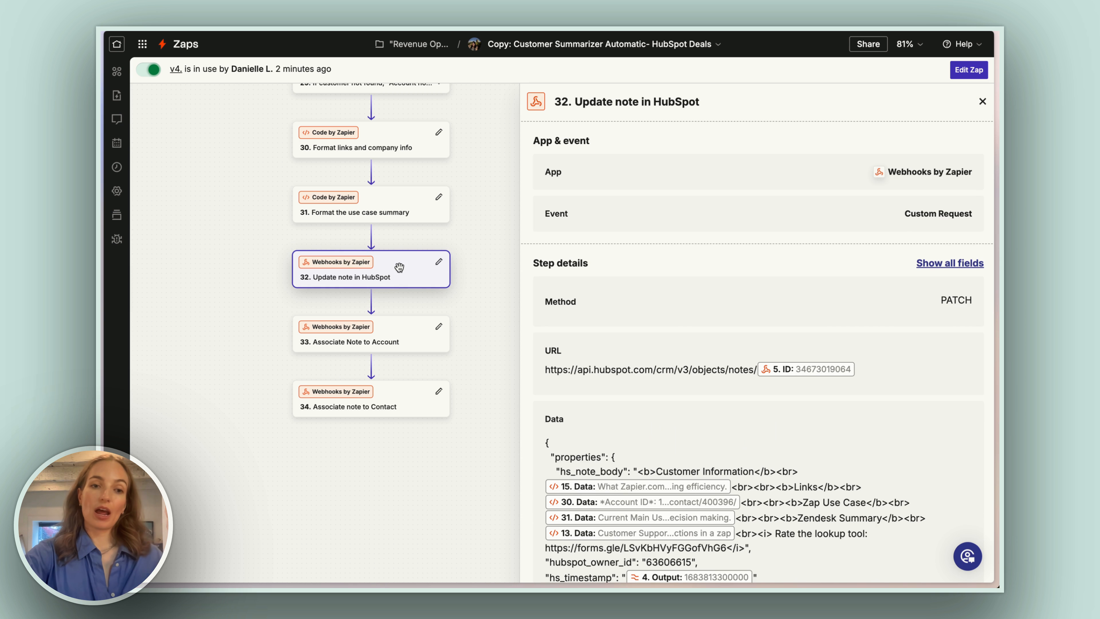
click(371, 334)
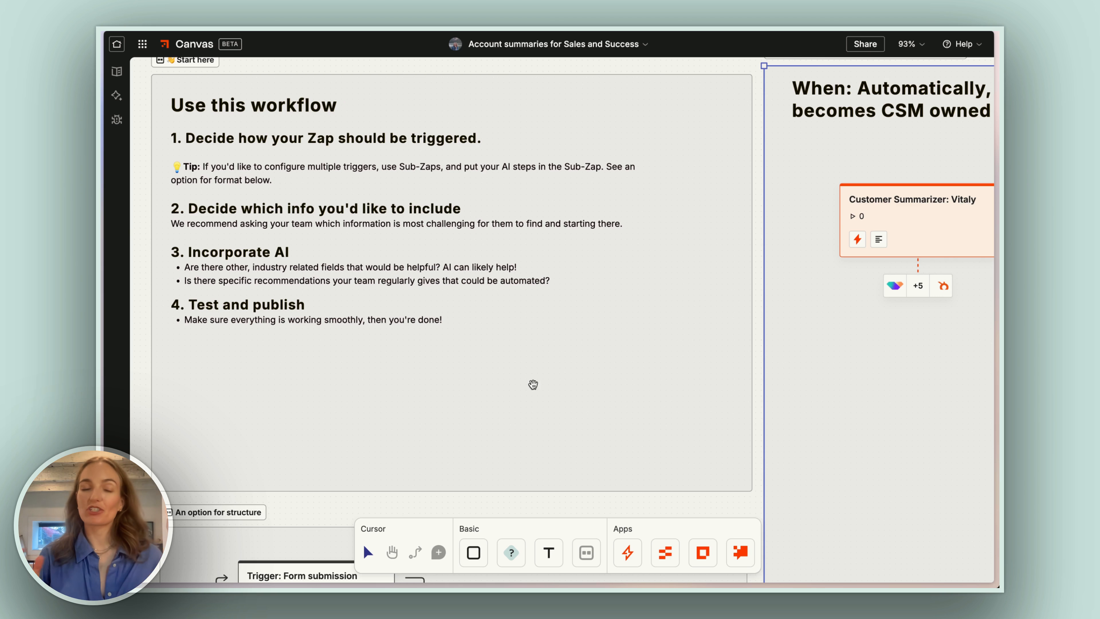
Step: Review the 'An option for structure' section and select the Form submission trigger card calling the shared lookup Sub-Zap
scroll(down, 3)
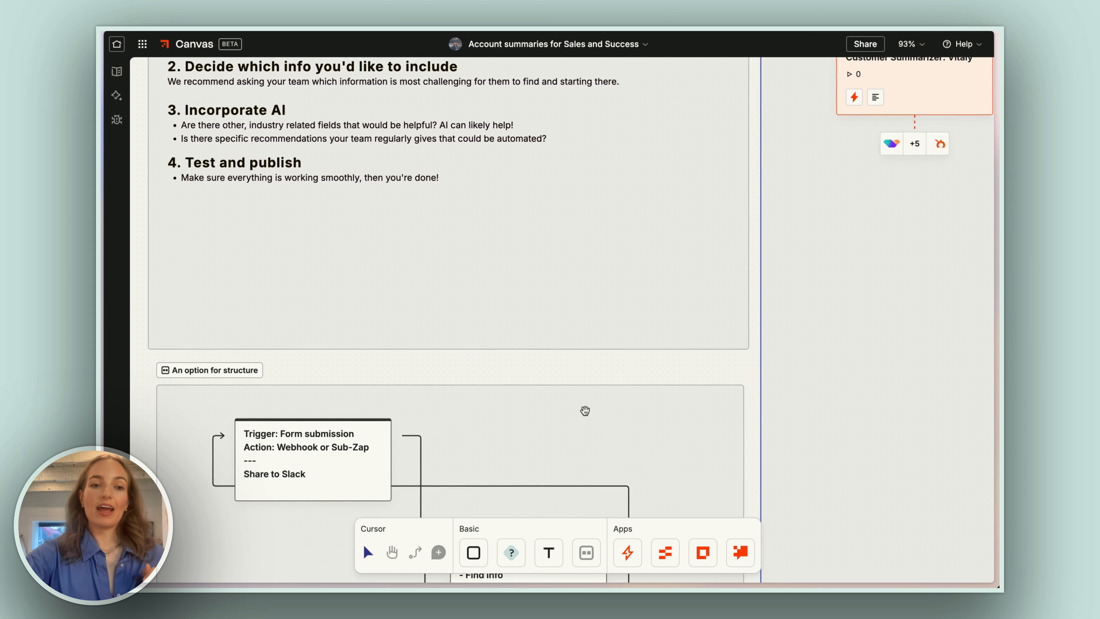
scroll(down, 3)
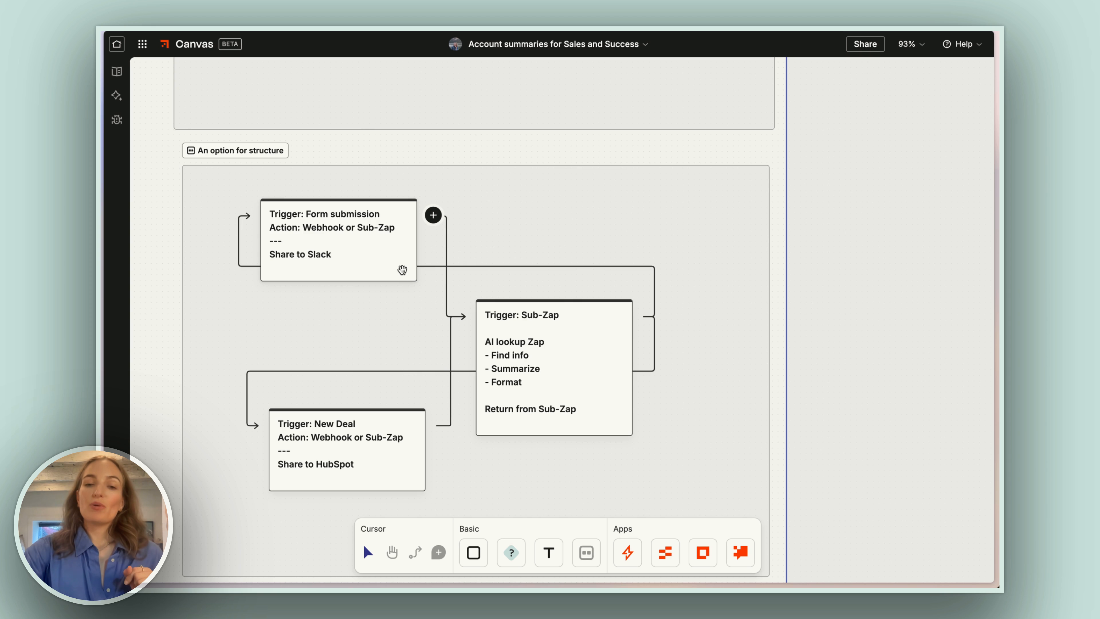
click(337, 238)
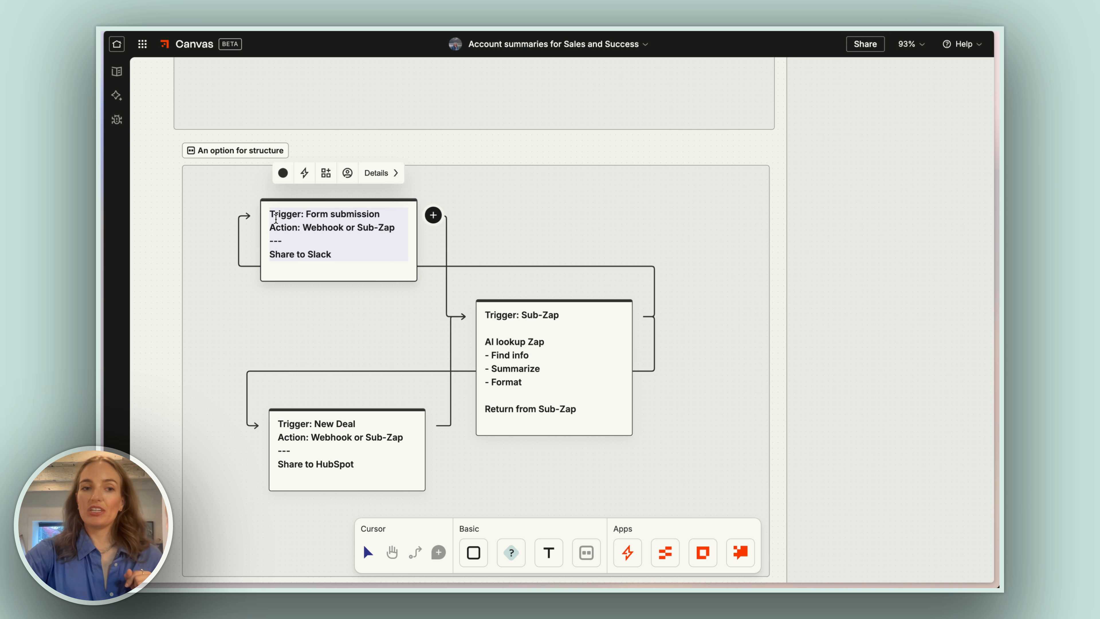
drag(271, 213, 394, 227)
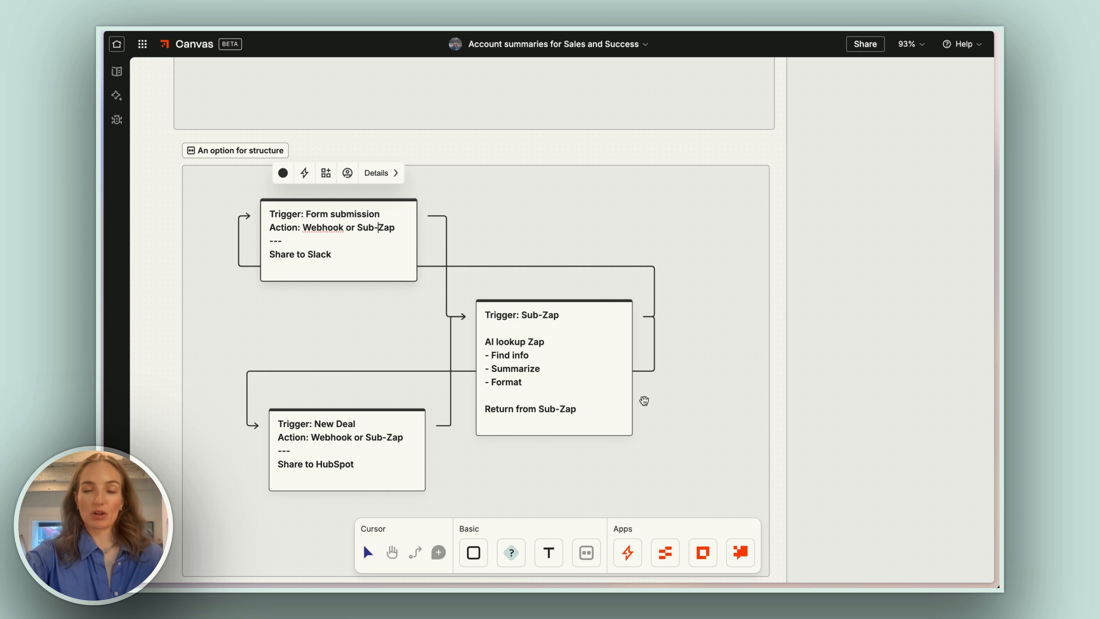
scroll(down, 3)
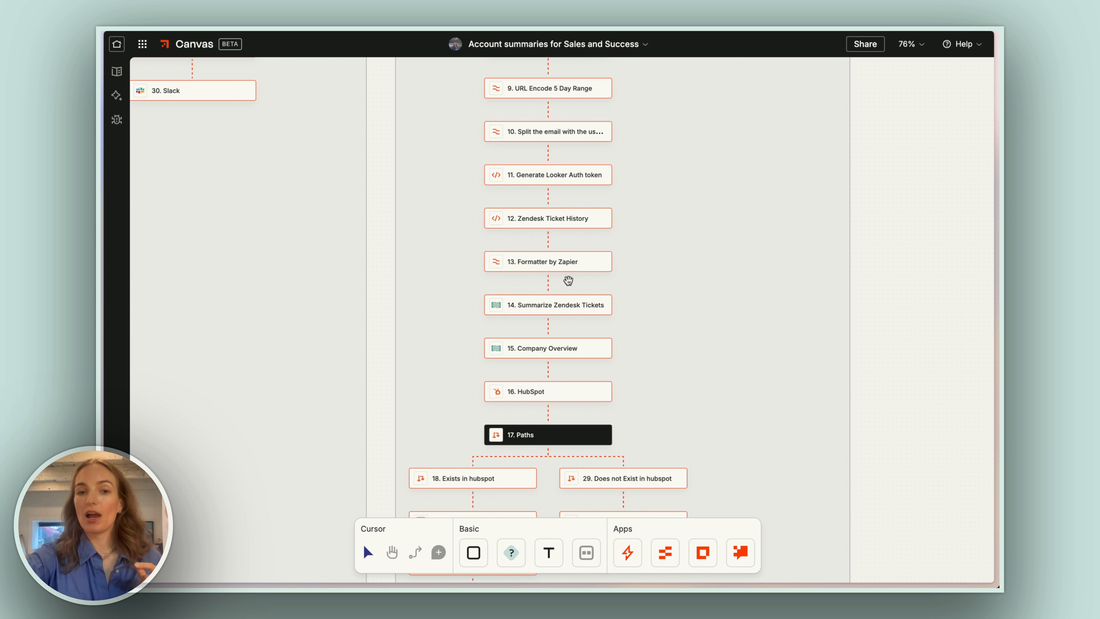
scroll(down, 3)
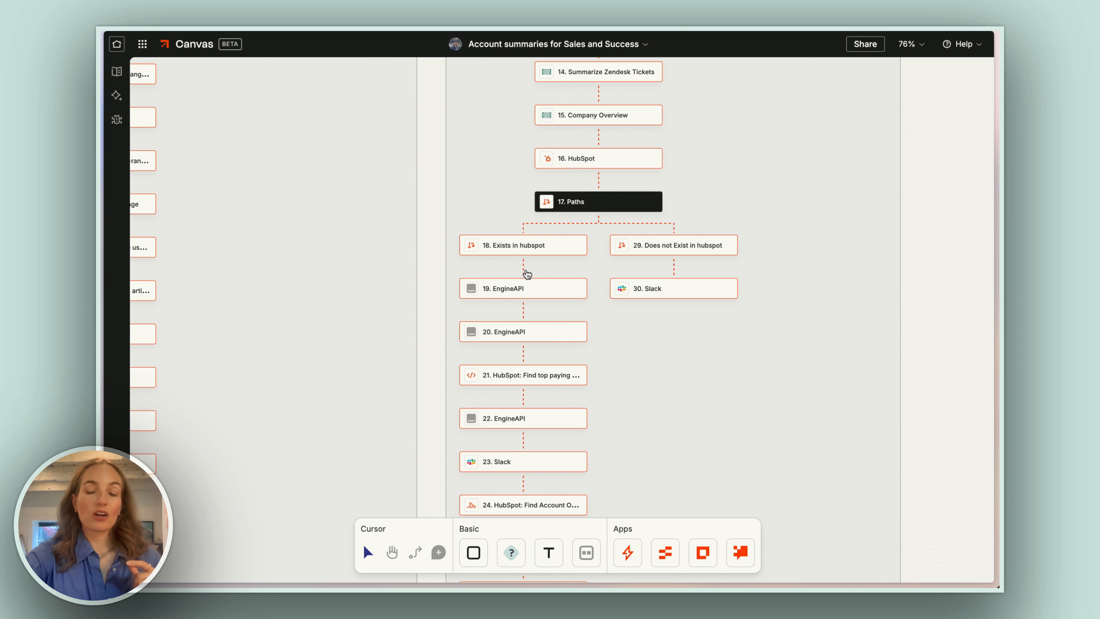
scroll(down, 3)
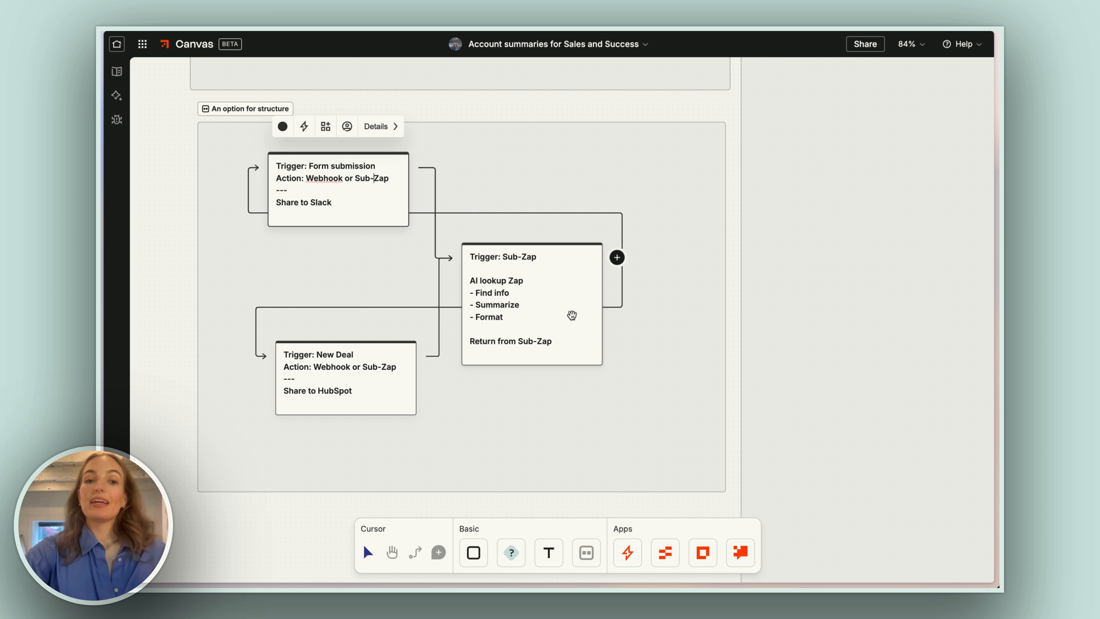
mouse_move(541, 324)
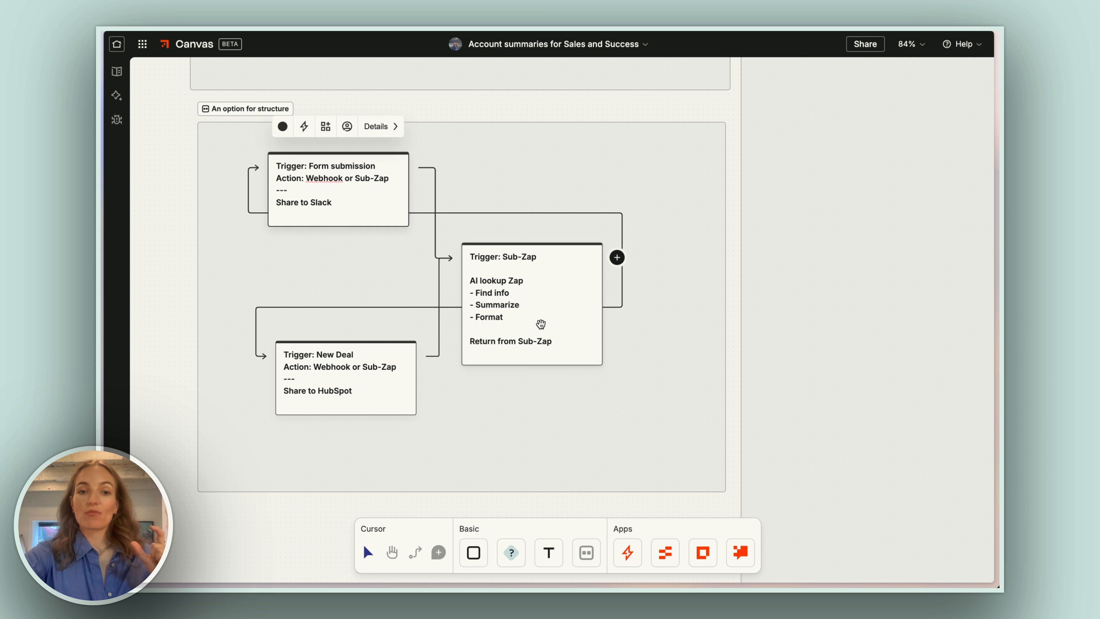
mouse_move(559, 291)
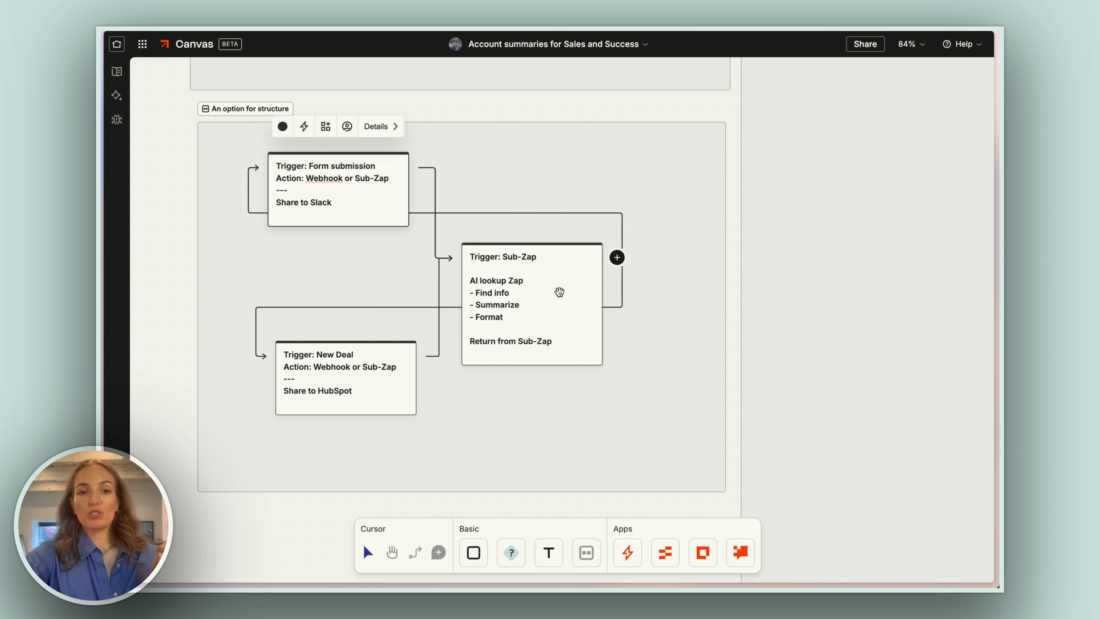